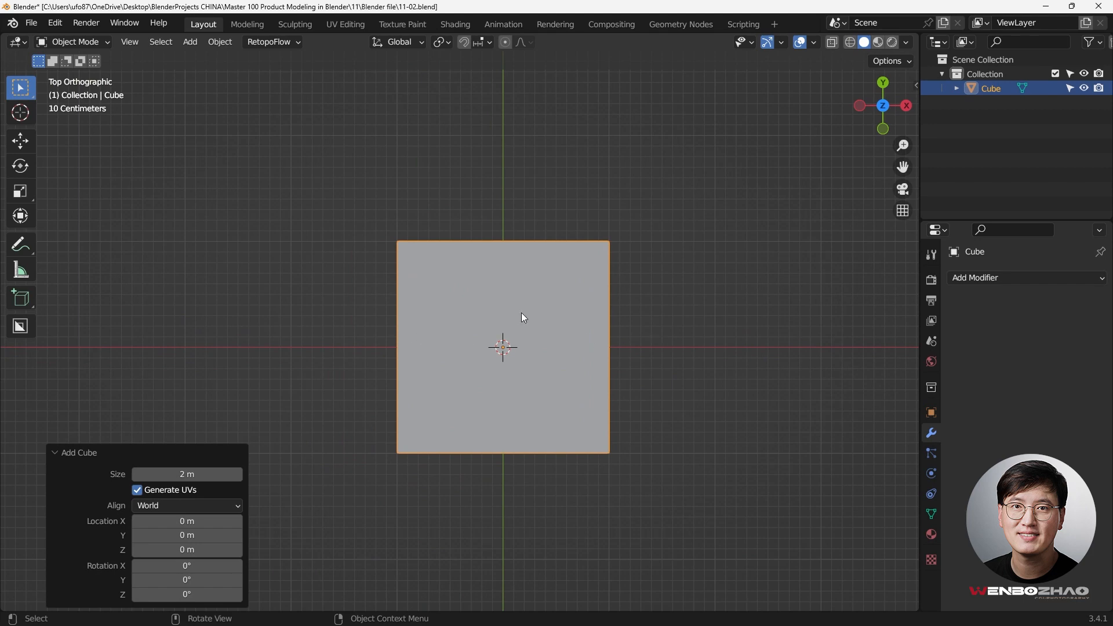
# Scale the cube 2× along X and about 0.29 on Z into a thin slab, then apply the scale
pyautogui.press('s')
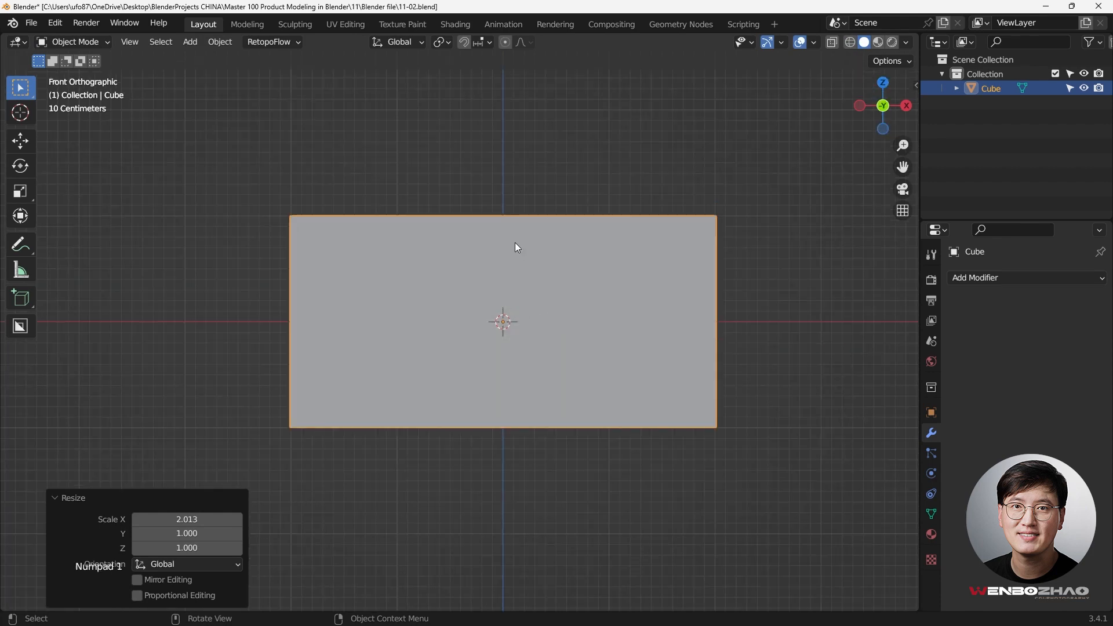
pyautogui.press('s')
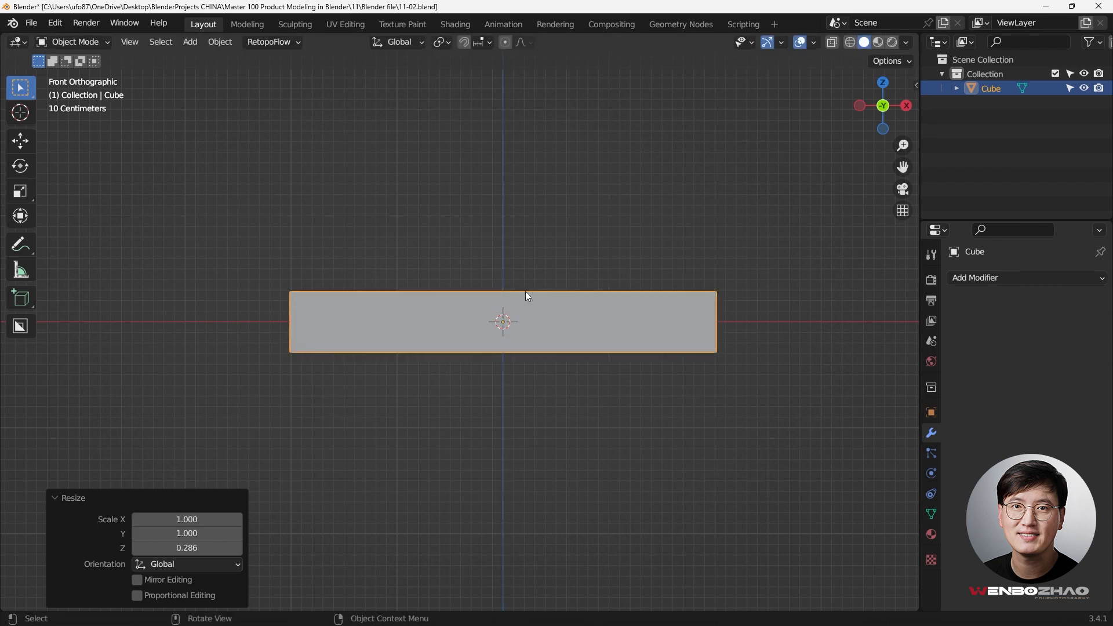
pyautogui.moveTo(230, 486)
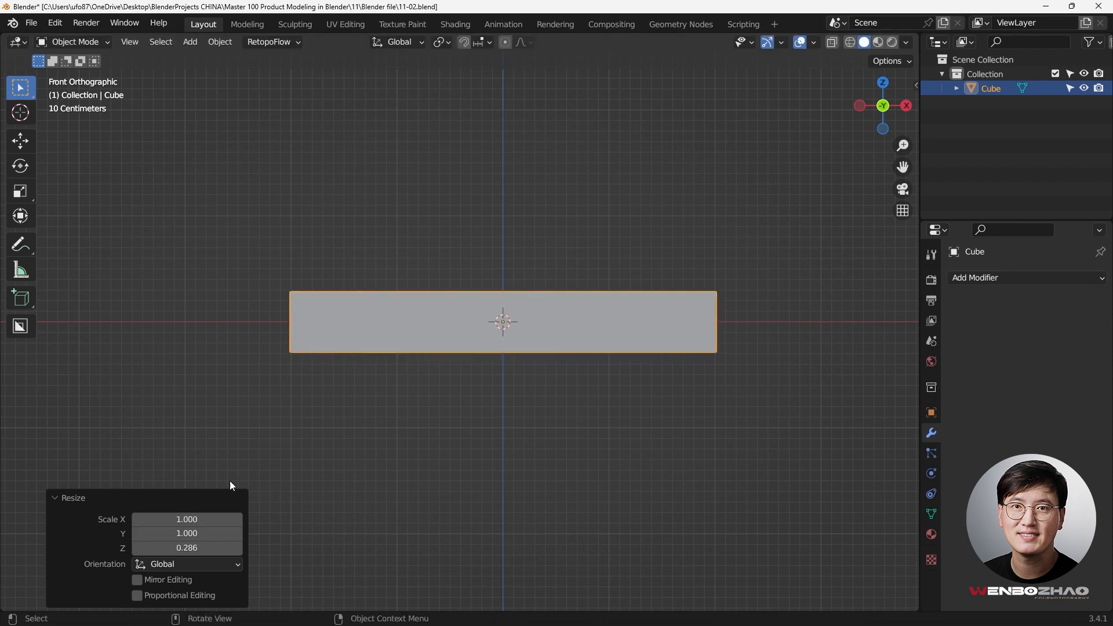
pyautogui.moveTo(307, 477)
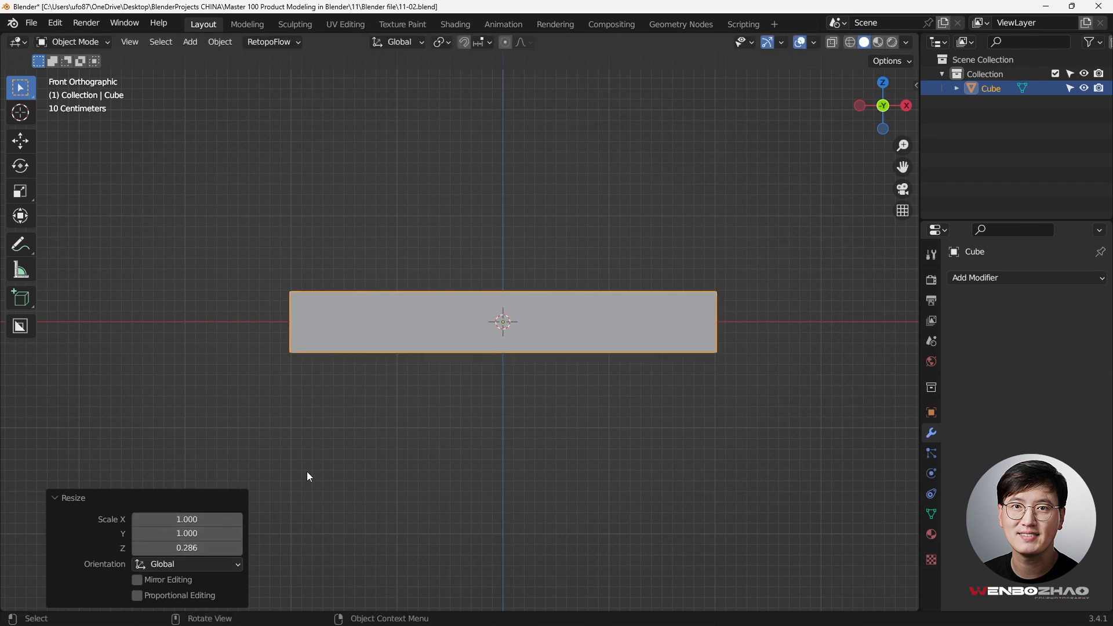
pyautogui.moveTo(541, 342)
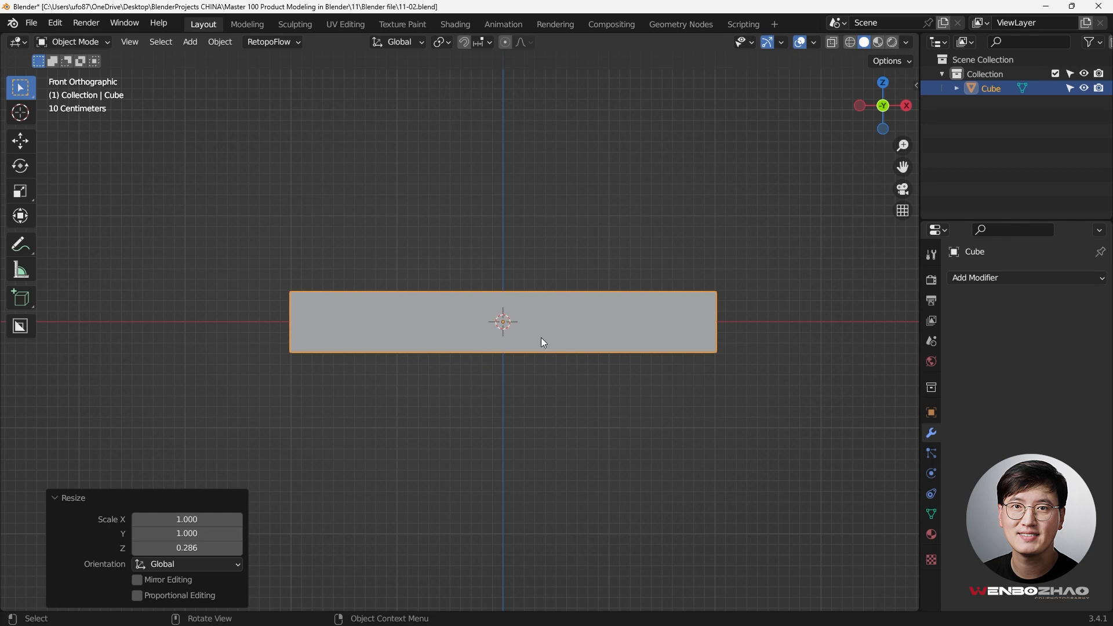
pyautogui.moveTo(490, 218)
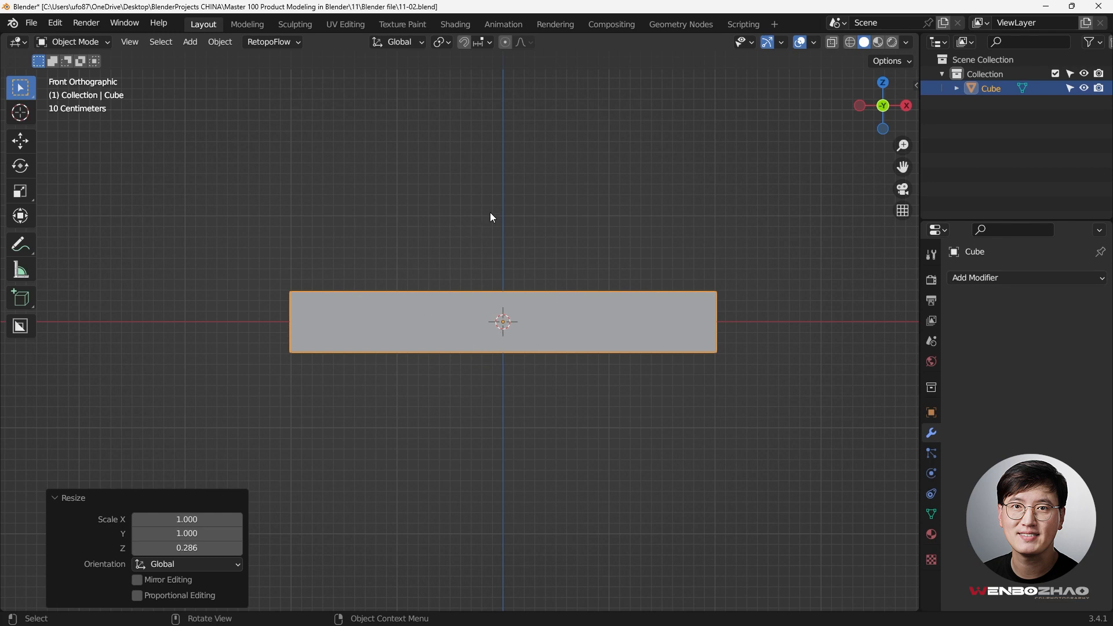
pyautogui.moveTo(470, 218)
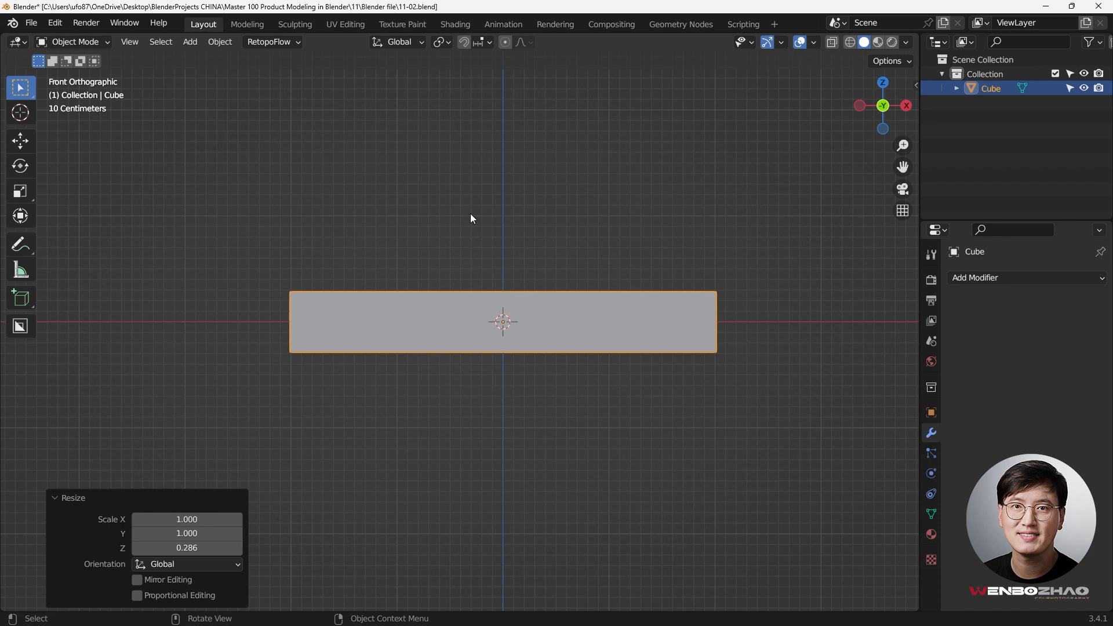
pyautogui.moveTo(481, 292)
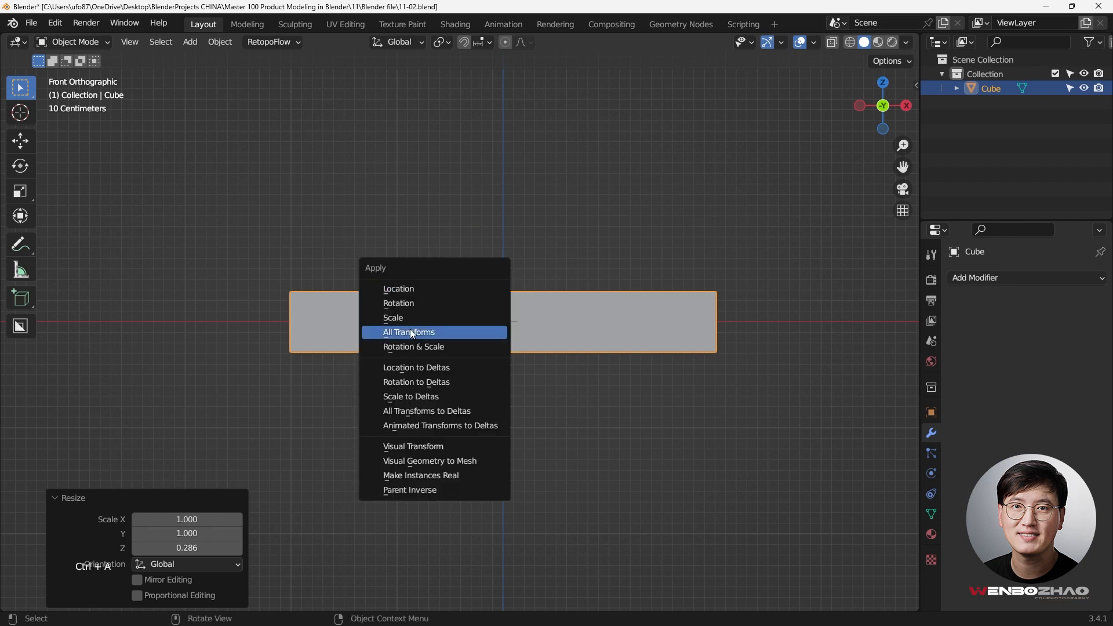
pyautogui.click(393, 317)
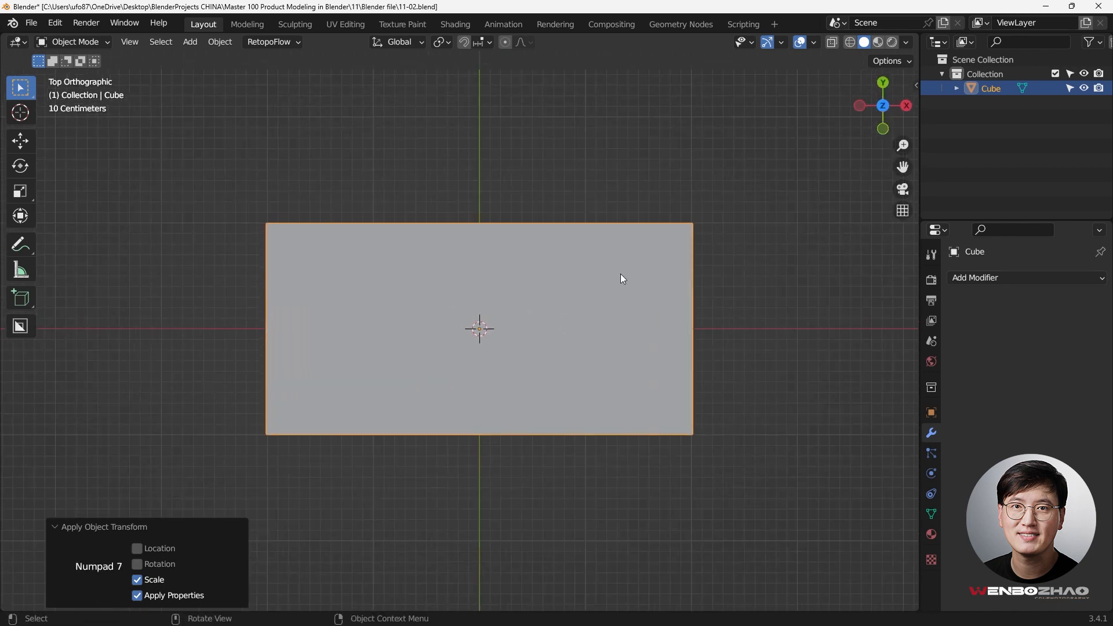
pyautogui.moveTo(702, 310)
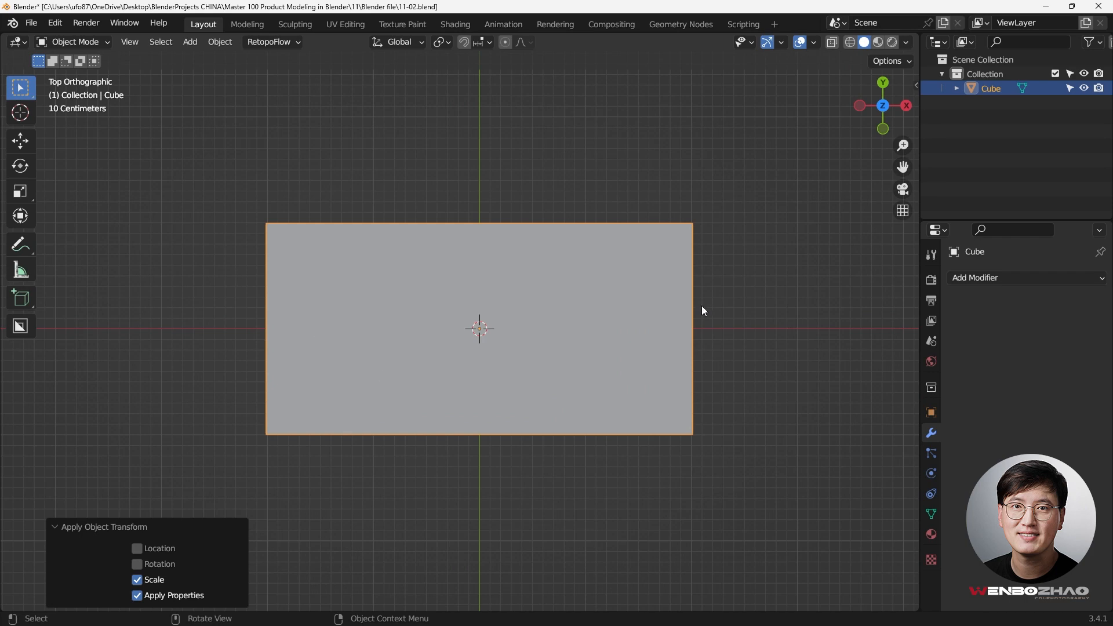
pyautogui.moveTo(334, 329)
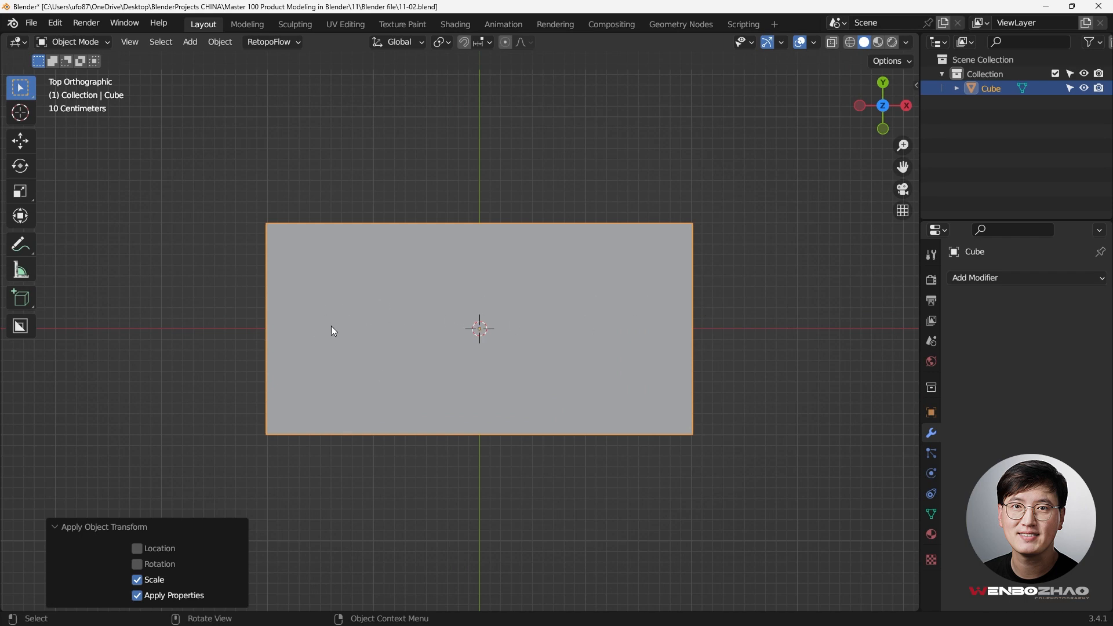
pyautogui.moveTo(518, 324)
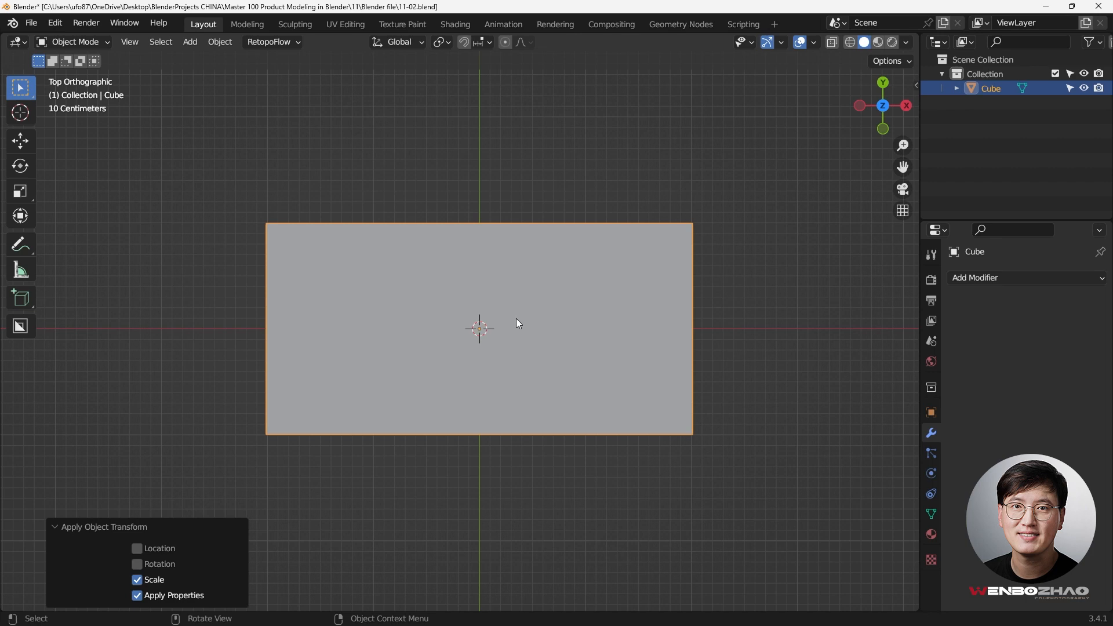
# Add three centred lengthwise loop cuts and extrude the central top faces up into a cabin block
pyautogui.press('Tab')
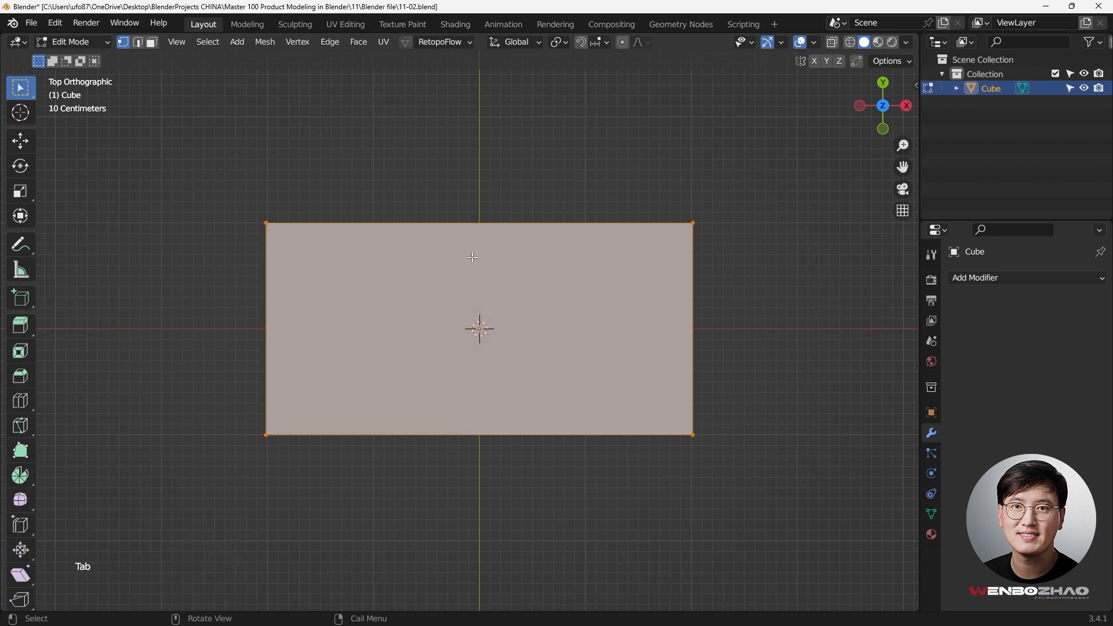
pyautogui.press('ctrl')
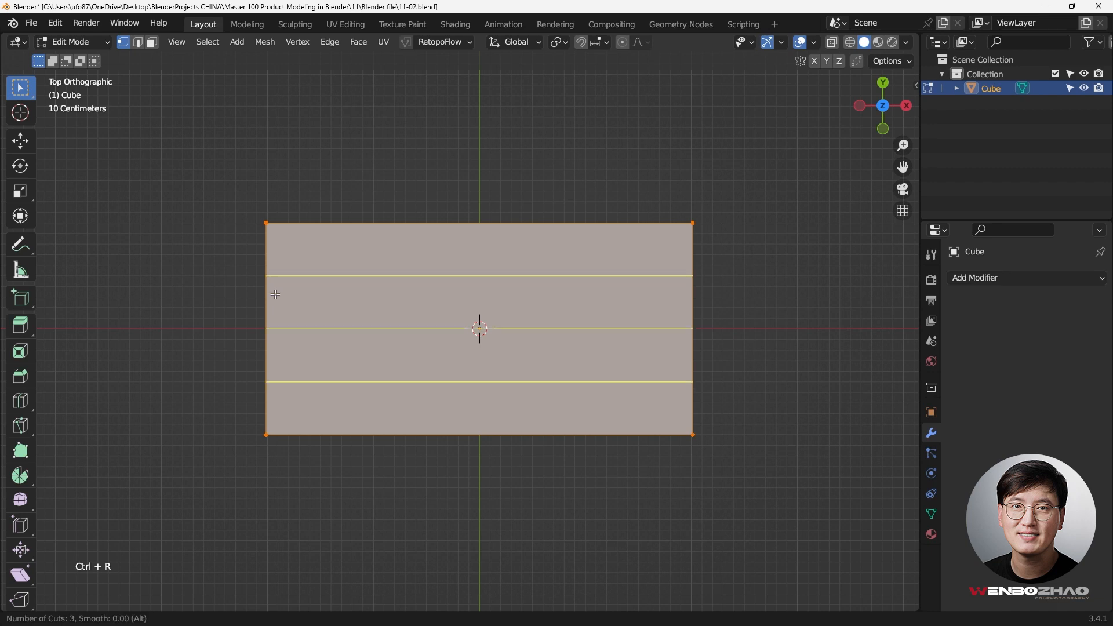
pyautogui.click(479, 328)
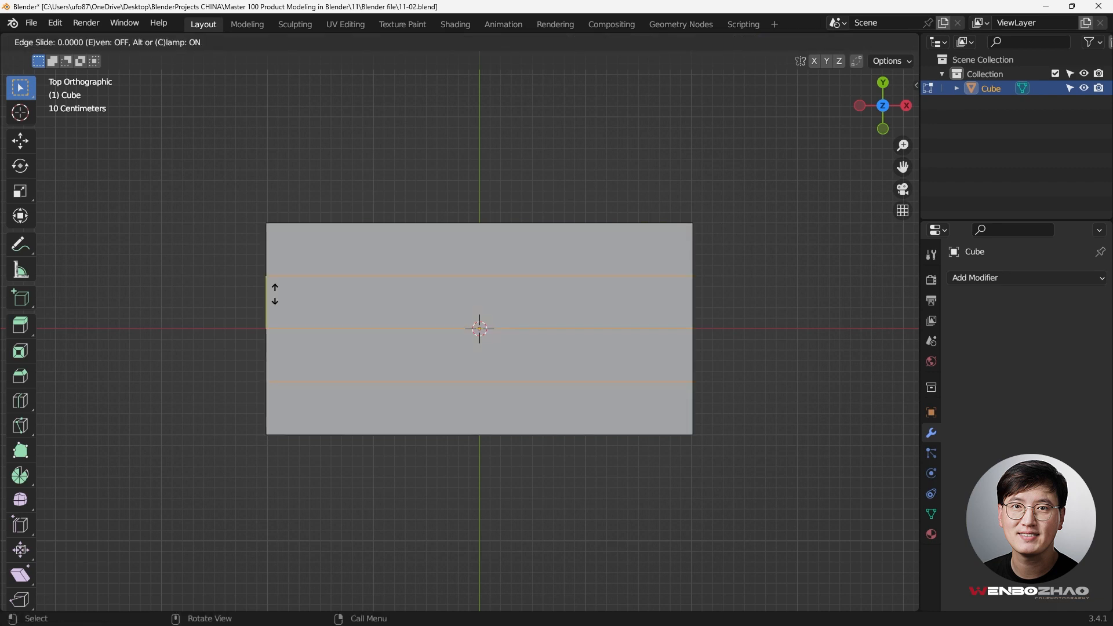
pyautogui.click(480, 328)
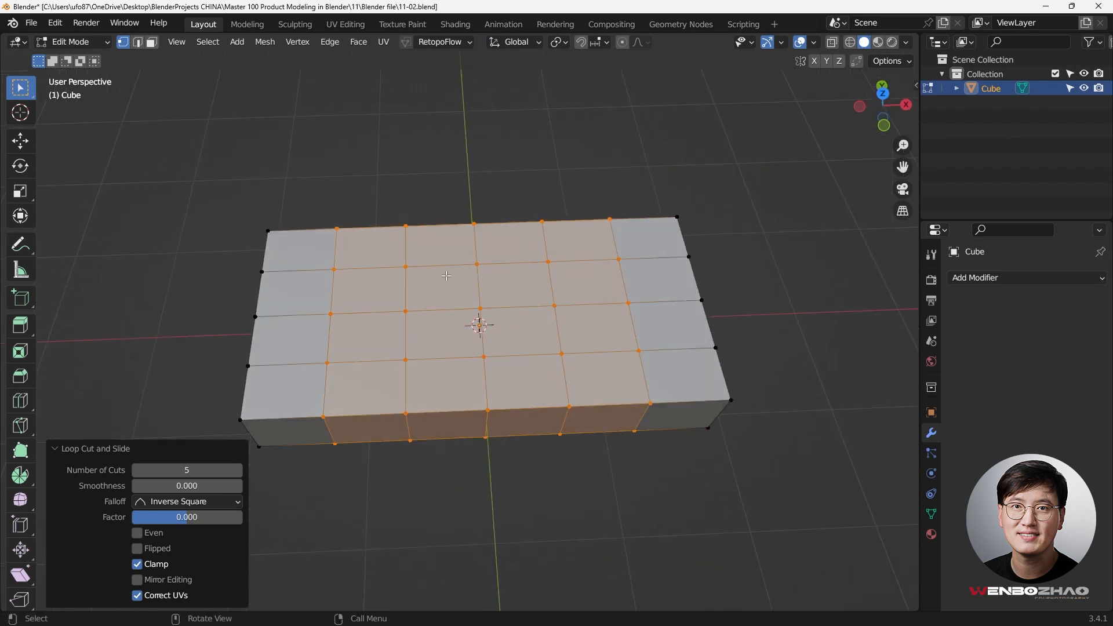
pyautogui.moveTo(385, 288)
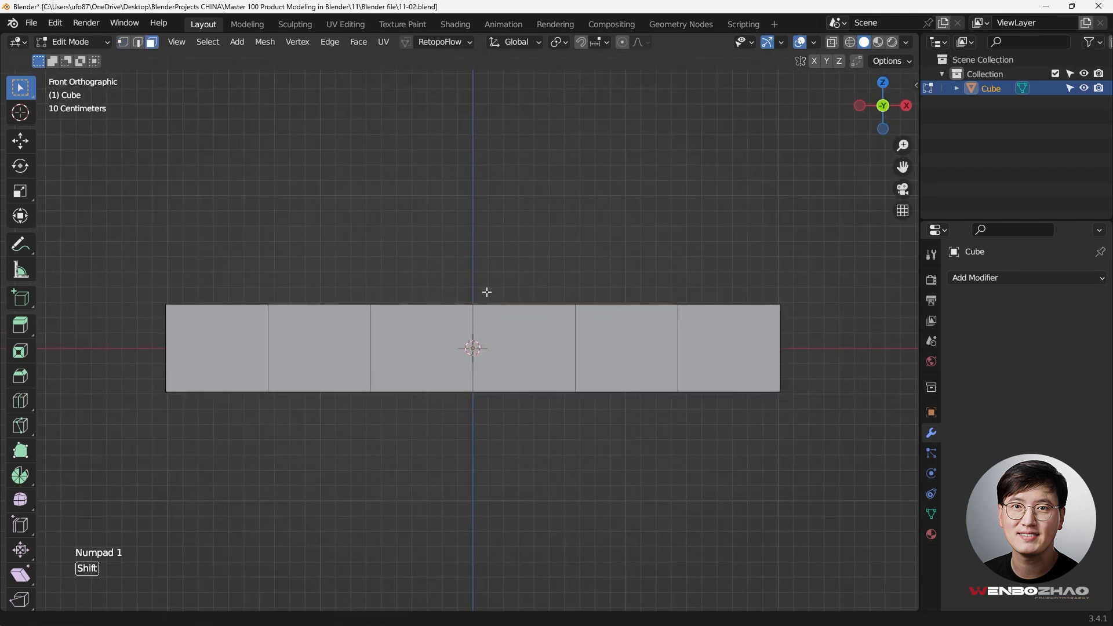
pyautogui.press('e')
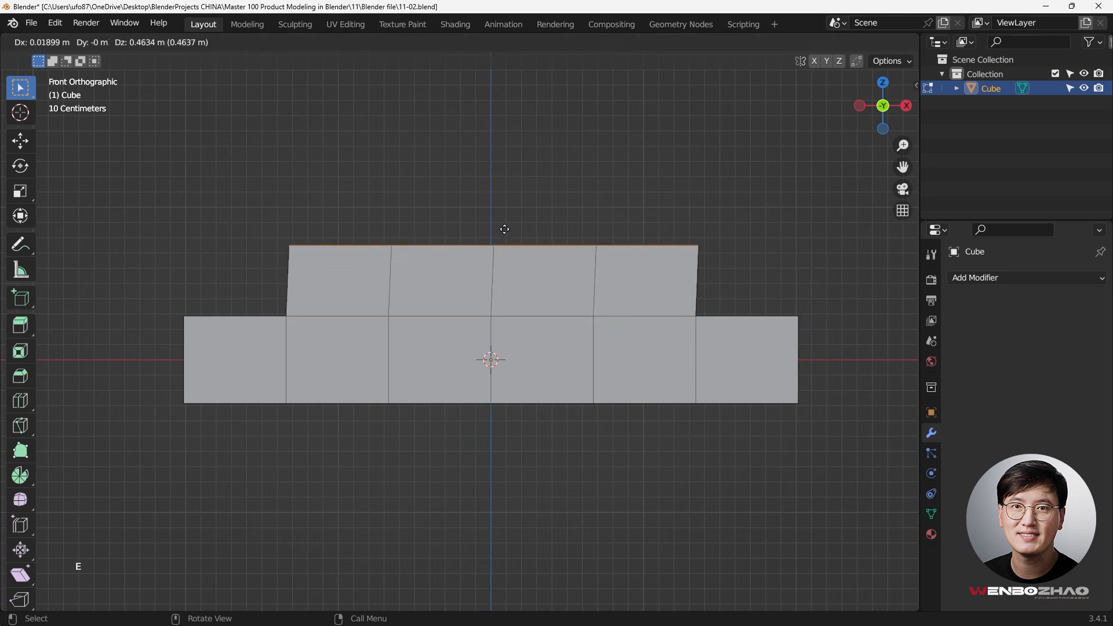
pyautogui.moveTo(497, 189)
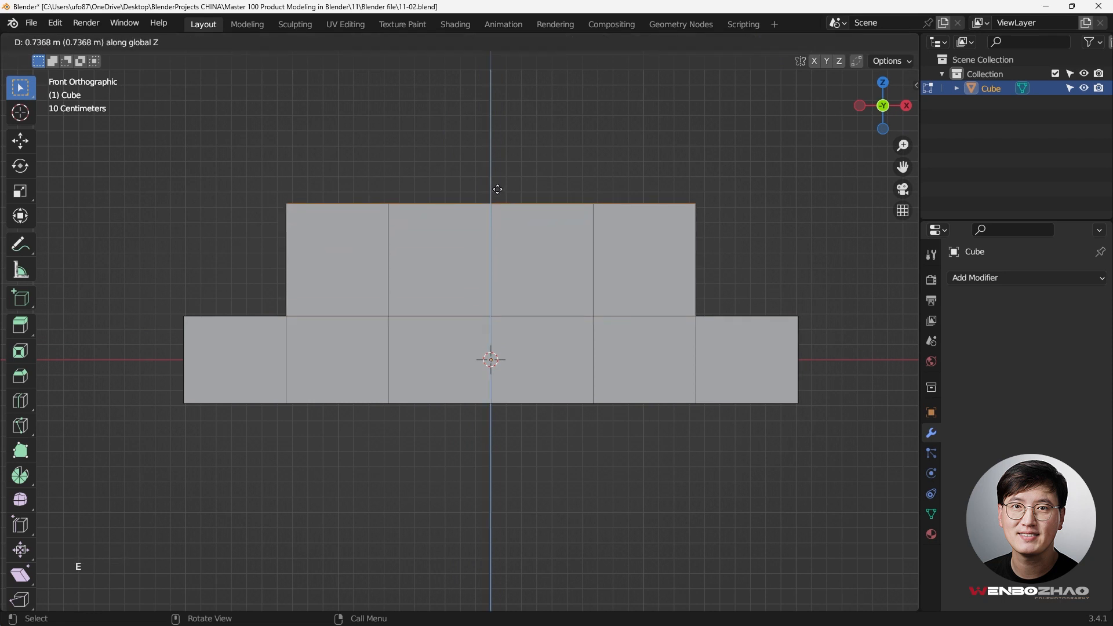
pyautogui.moveTo(497, 202)
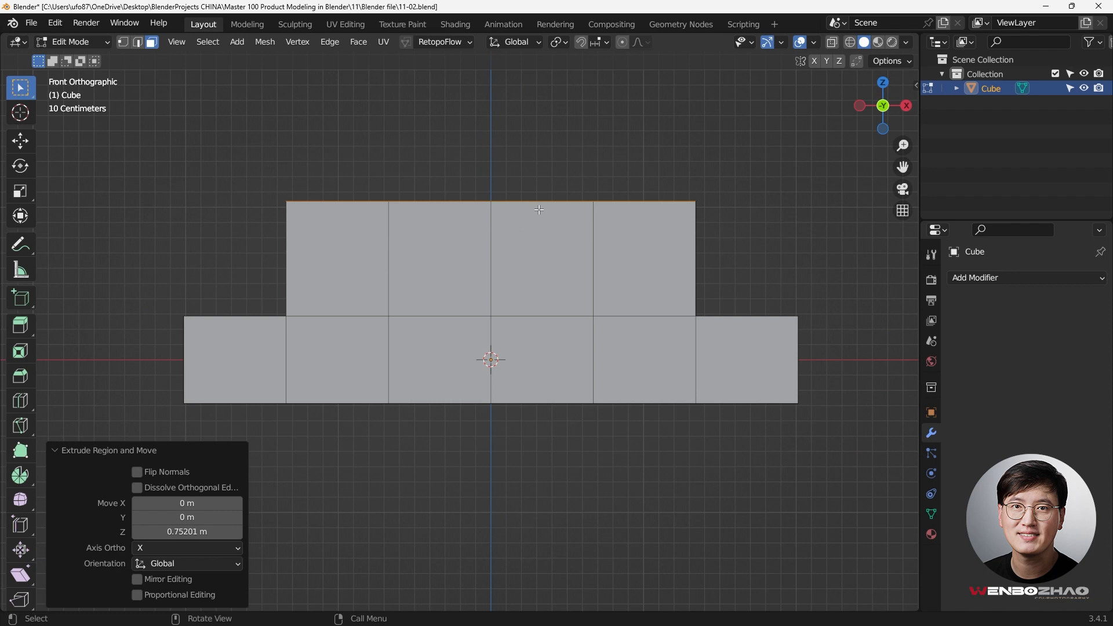
# Undo the cuts, add crosswise loop cuts and extrude the middle top faces up about 0.67 m
pyautogui.press('ctrl+z')
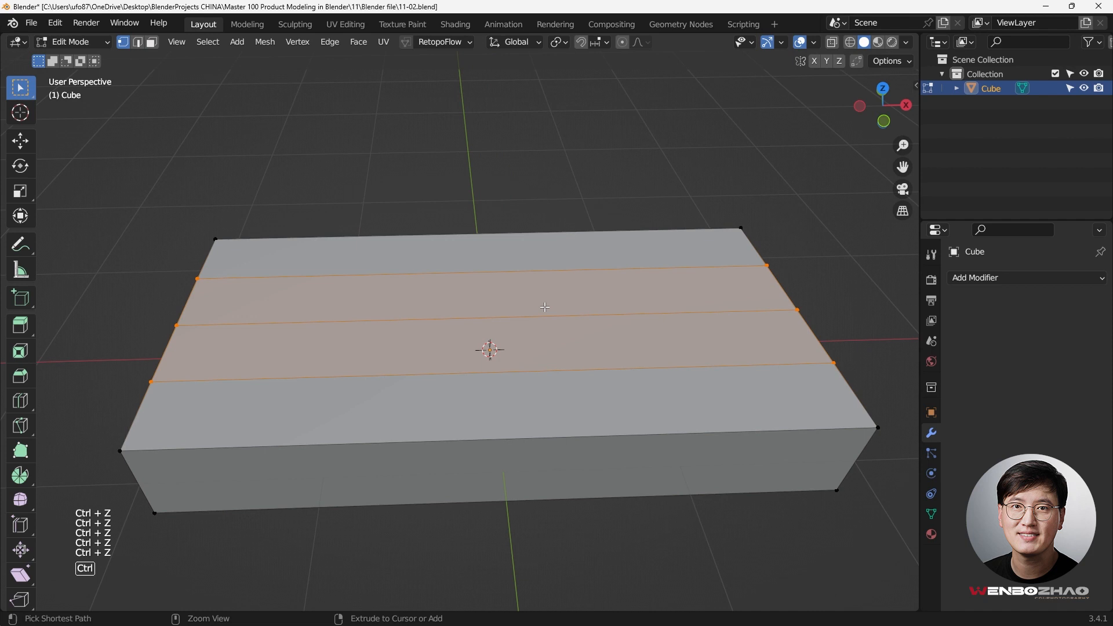
pyautogui.press('ctrl+r')
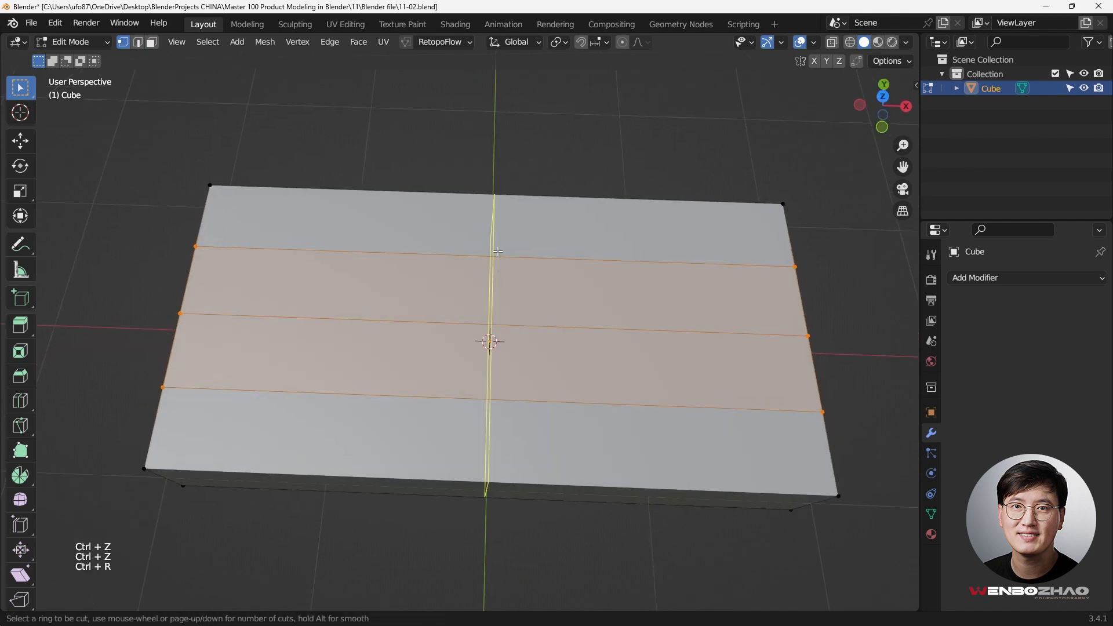
pyautogui.scroll(3)
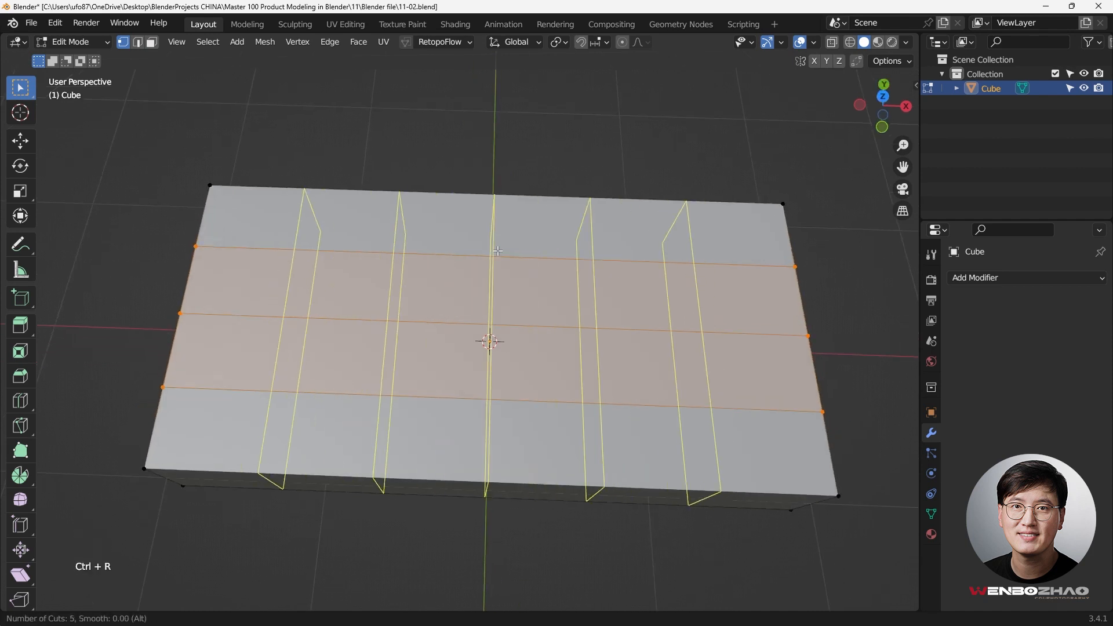
pyautogui.click(490, 341)
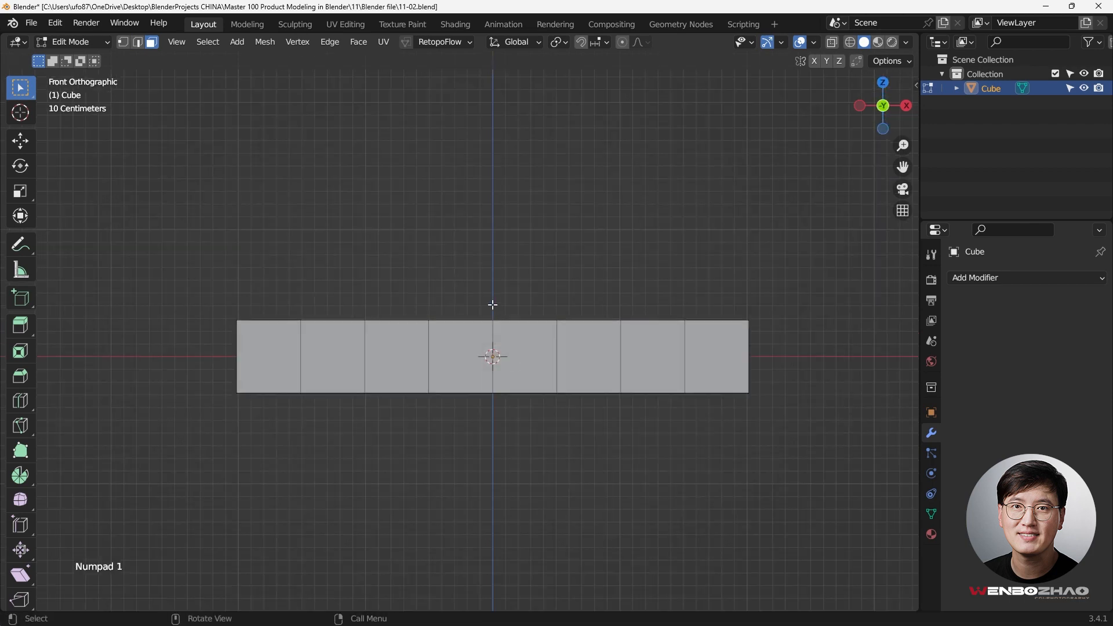
pyautogui.press('e')
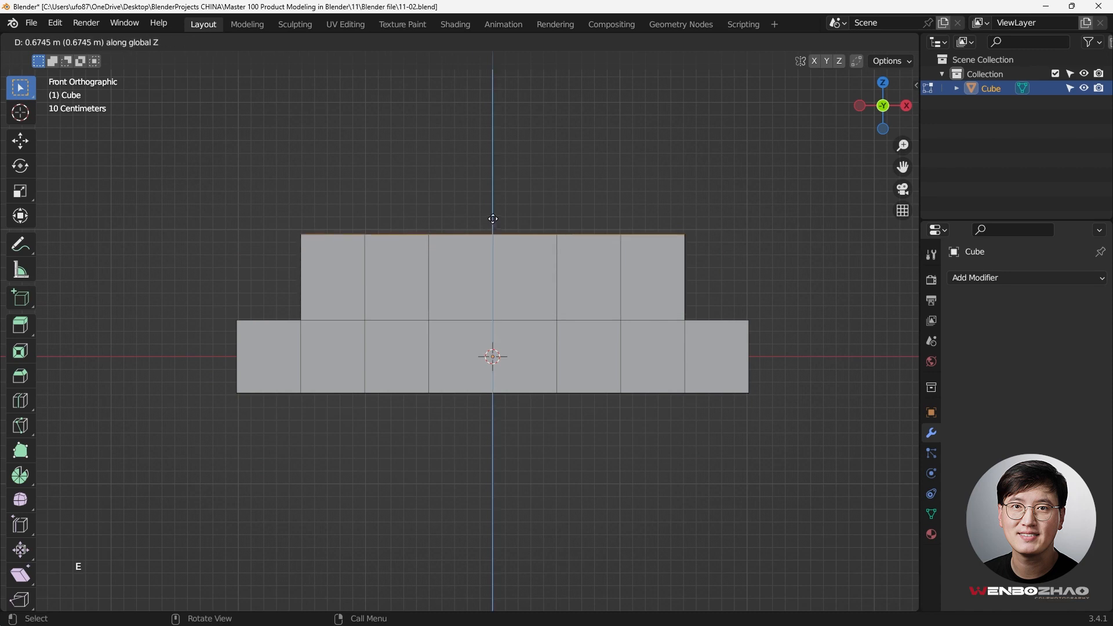
pyautogui.click(493, 218)
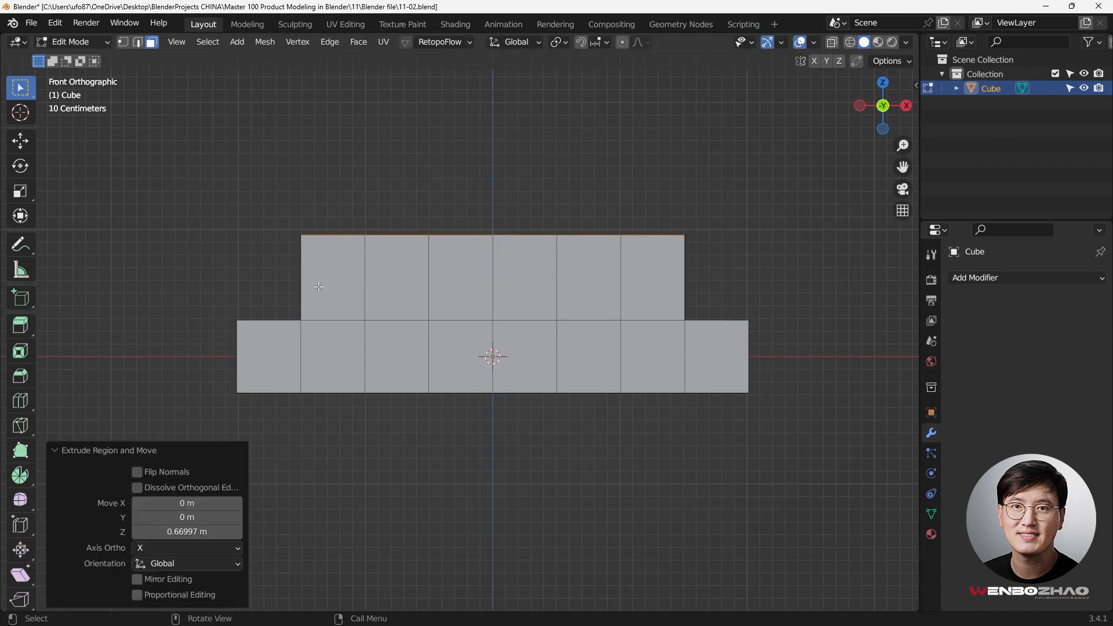
pyautogui.moveTo(301, 301)
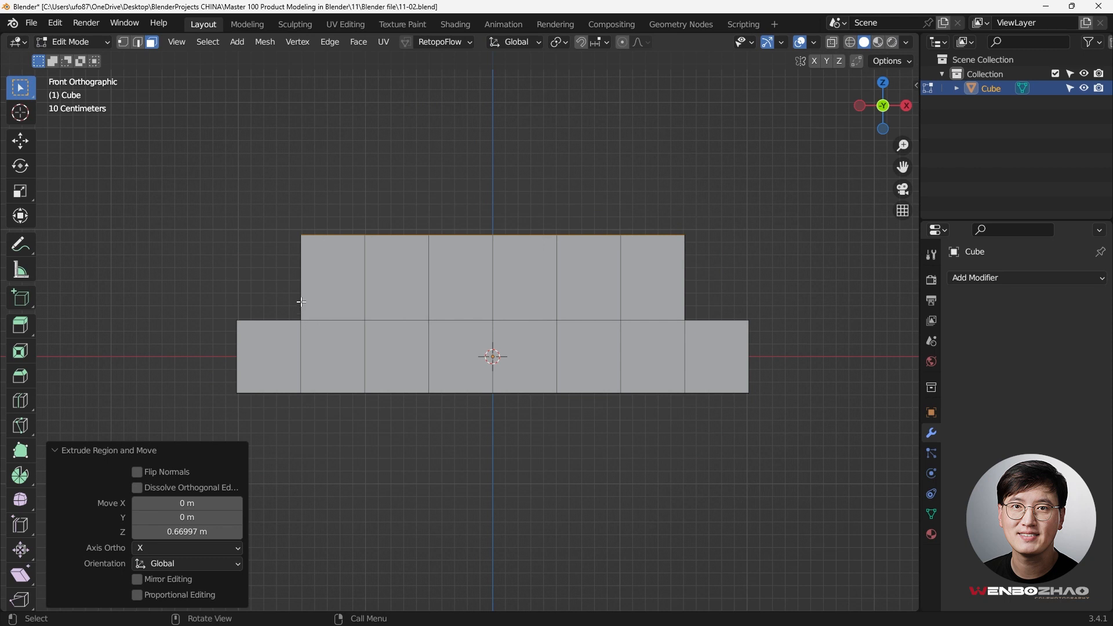
pyautogui.moveTo(325, 225)
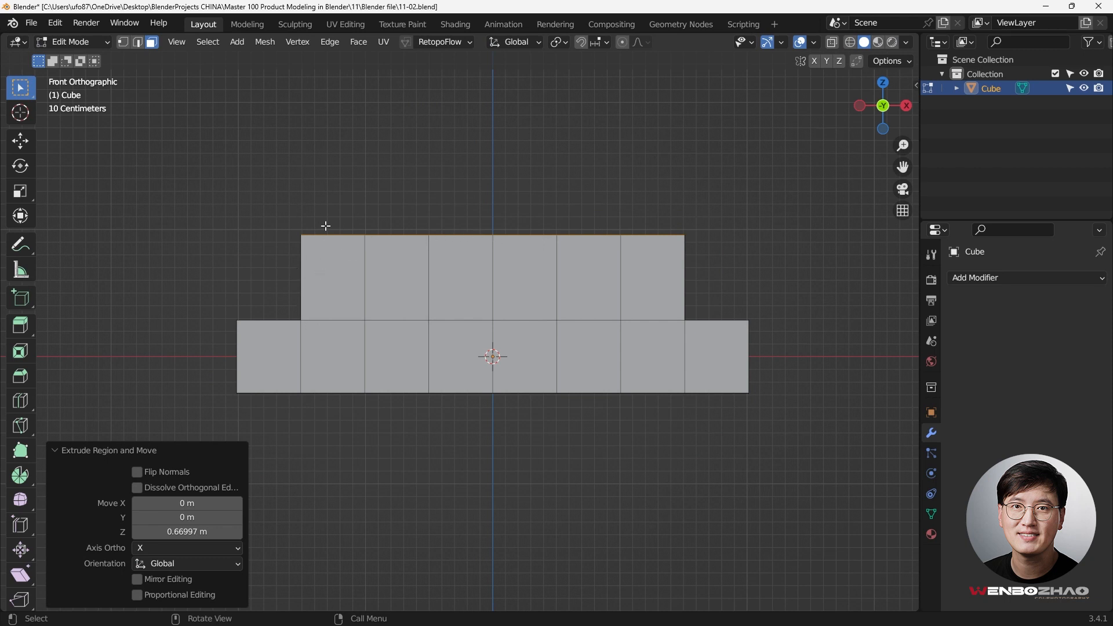
pyautogui.moveTo(351, 265)
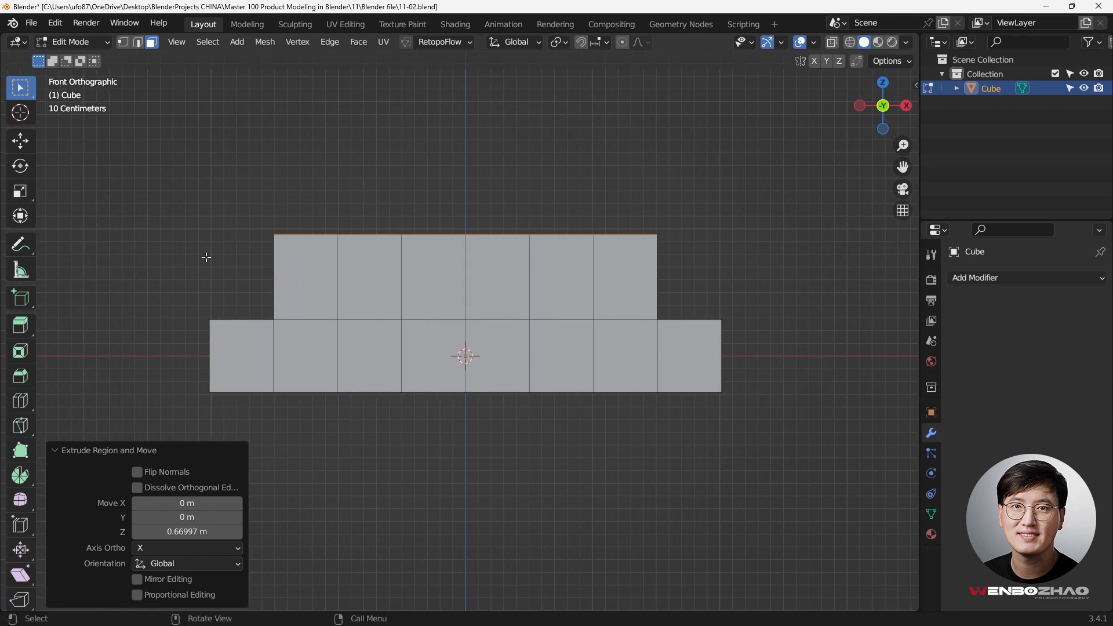
pyautogui.moveTo(395, 273)
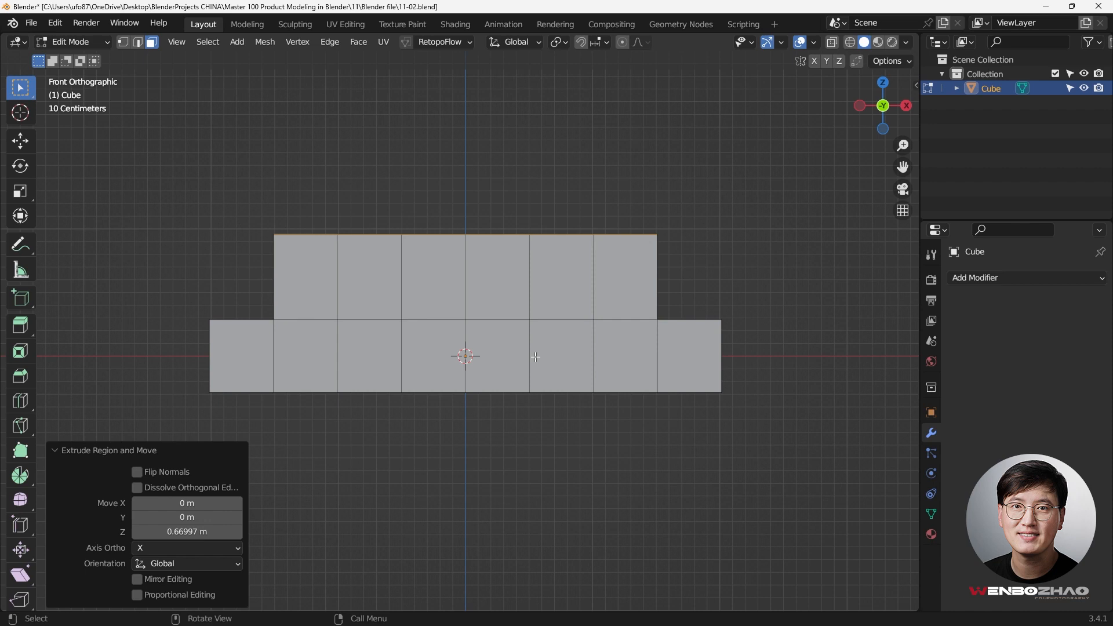
# Delete the body's right half in X-ray and add a Mirror modifier with clipping across X
pyautogui.press('Tab')
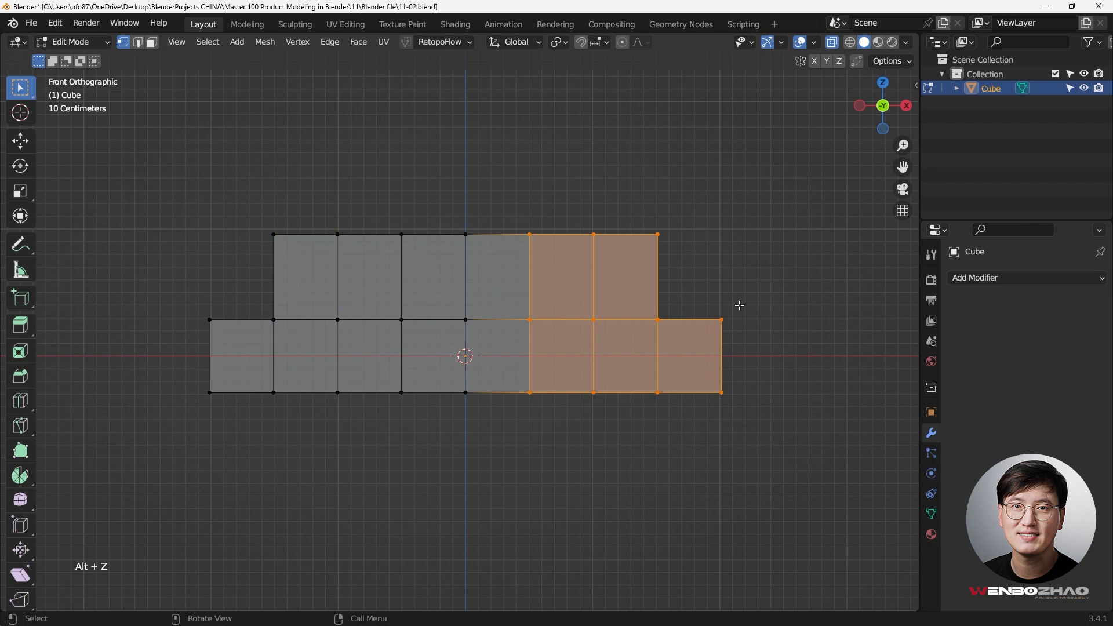
pyautogui.press('x')
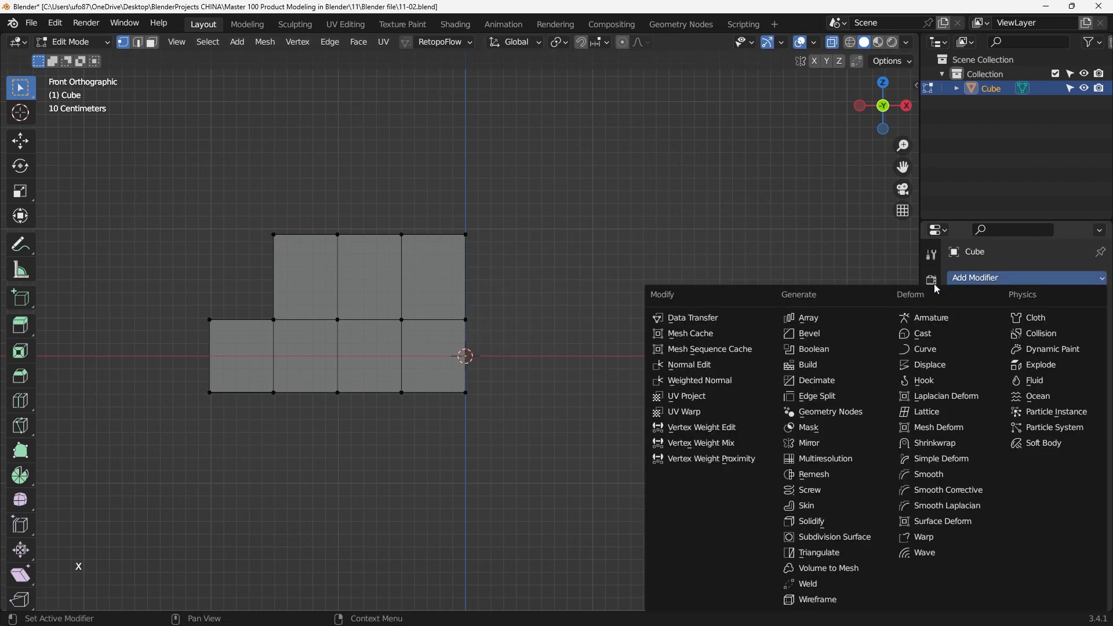
pyautogui.moveTo(807, 442)
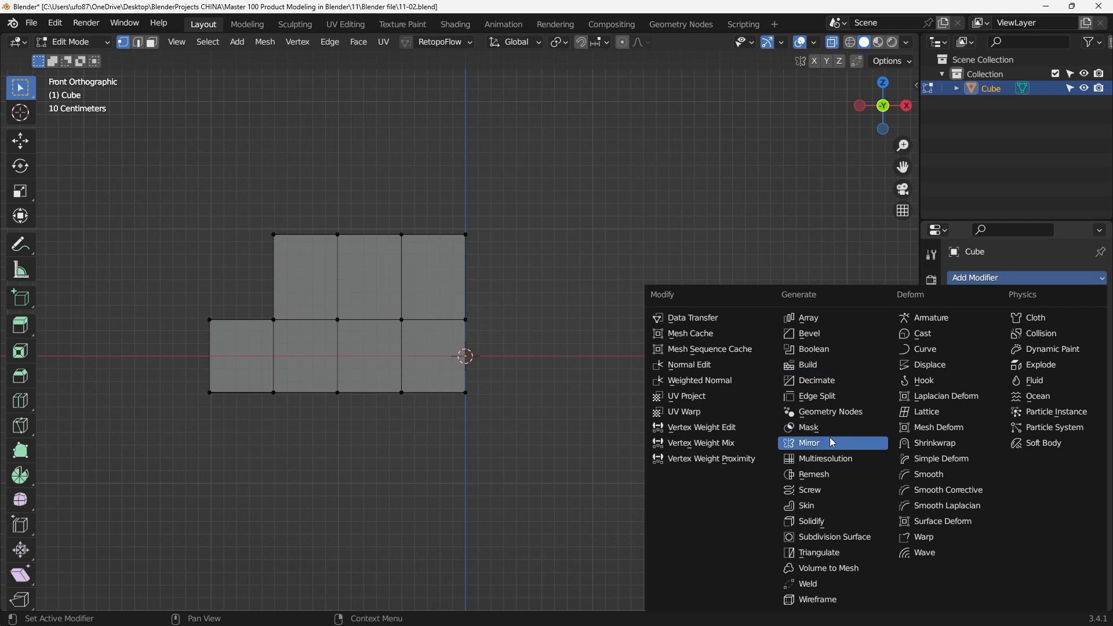
pyautogui.click(808, 442)
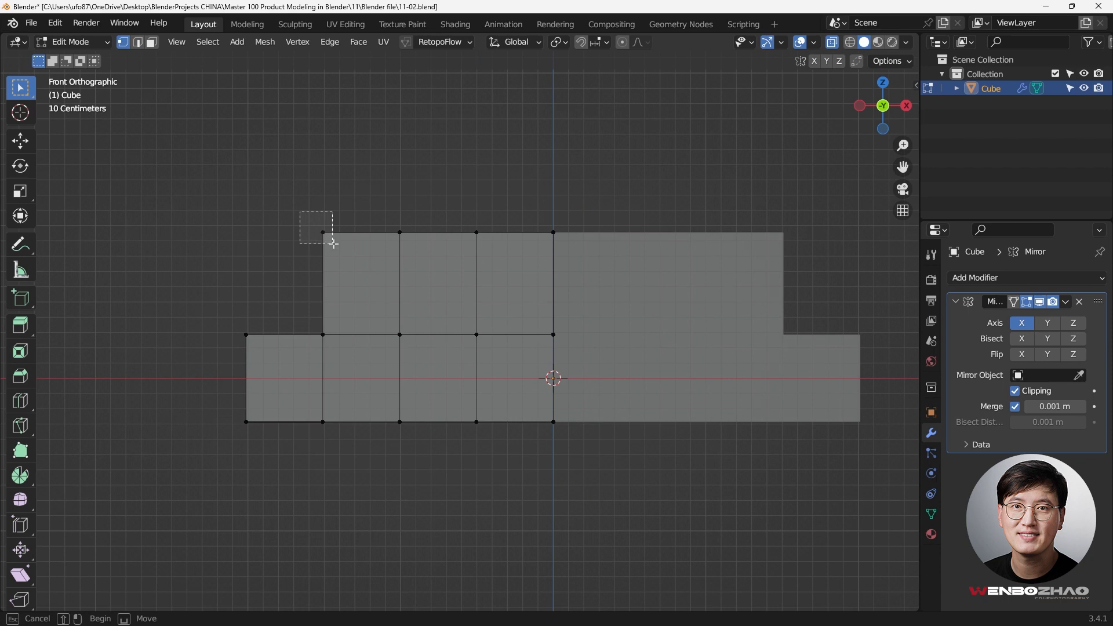
pyautogui.press('g')
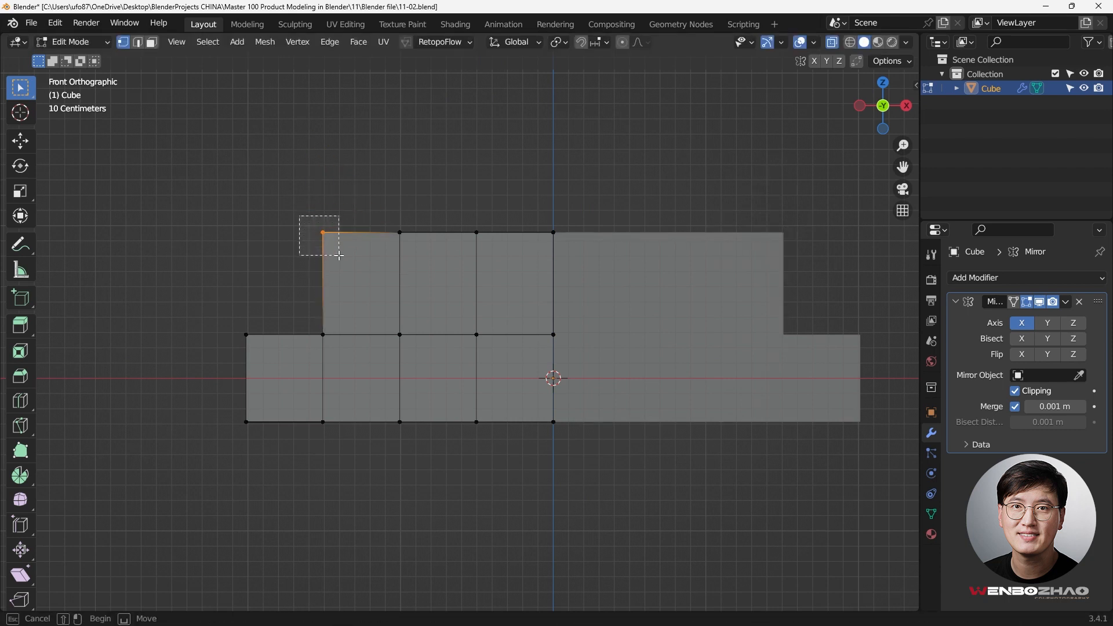
pyautogui.click(322, 233)
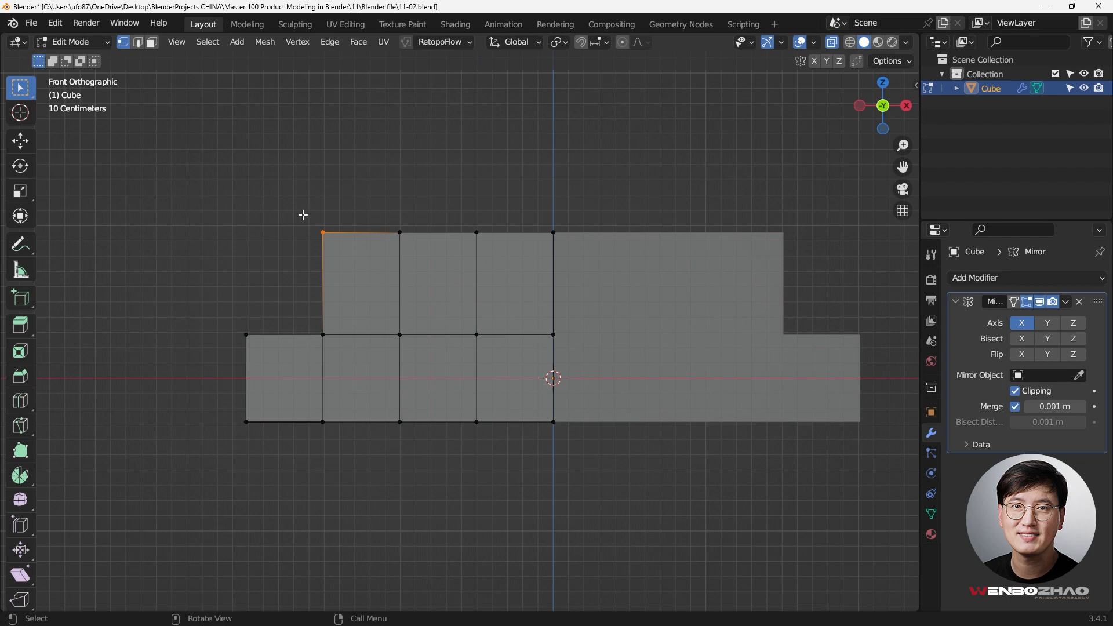
# Slide the cabin corner vertex into a slope and raise the roof vertices along Z into an arch
pyautogui.press('g')
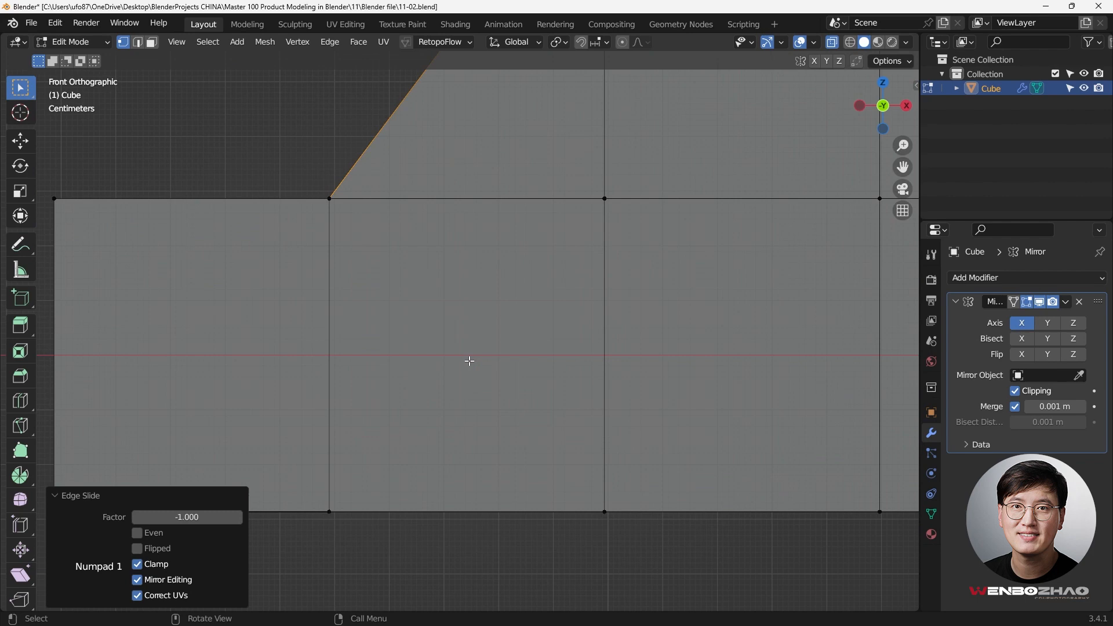
pyautogui.scroll(-3)
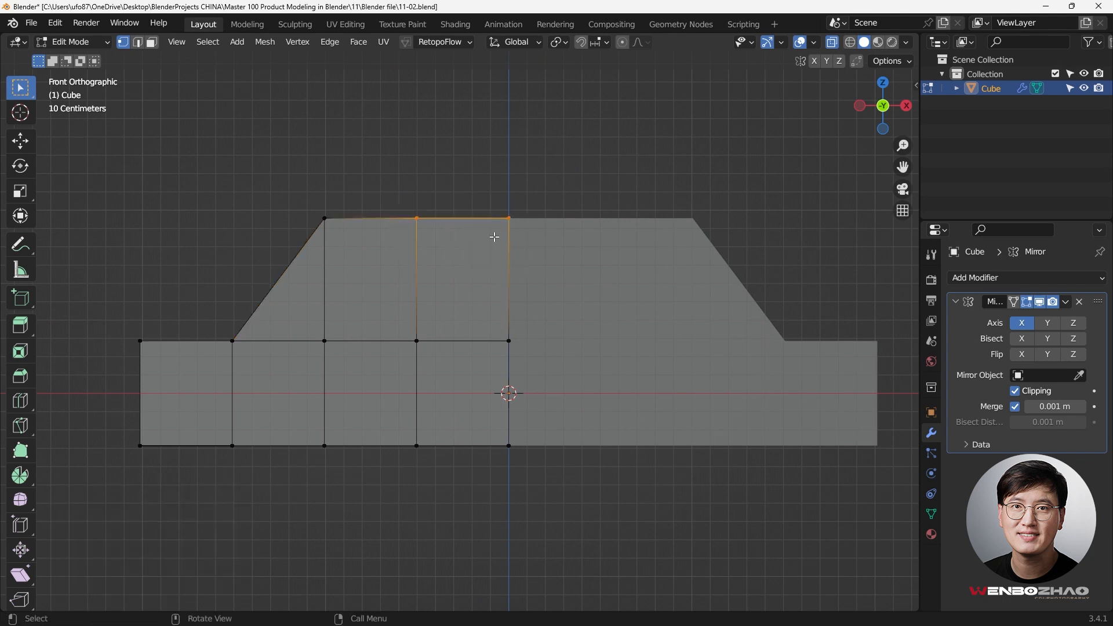
pyautogui.press('g')
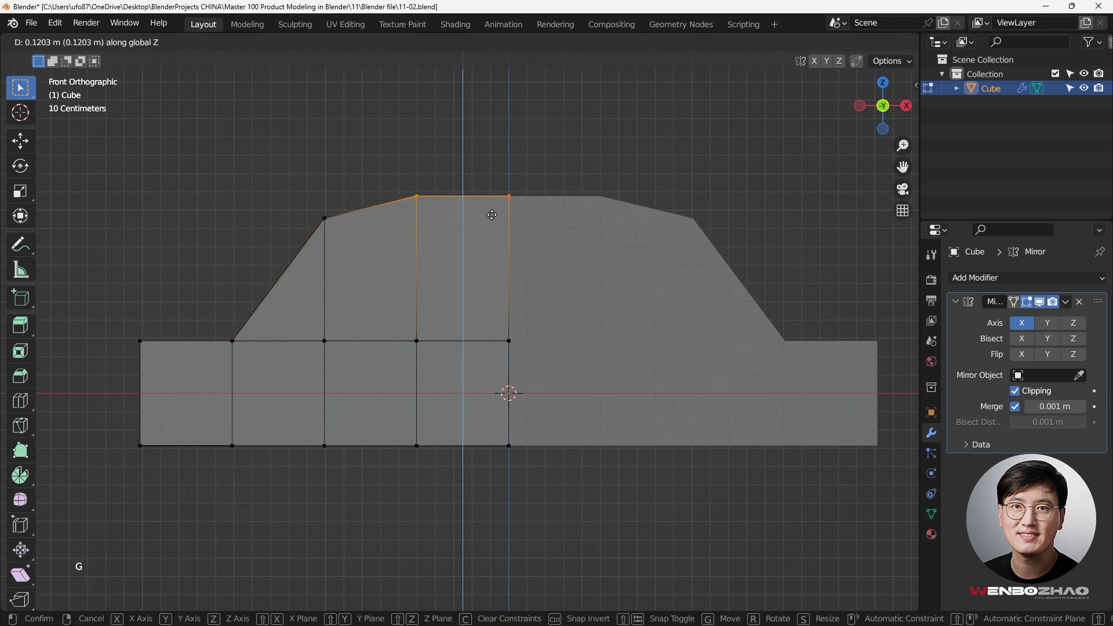
pyautogui.moveTo(345, 236)
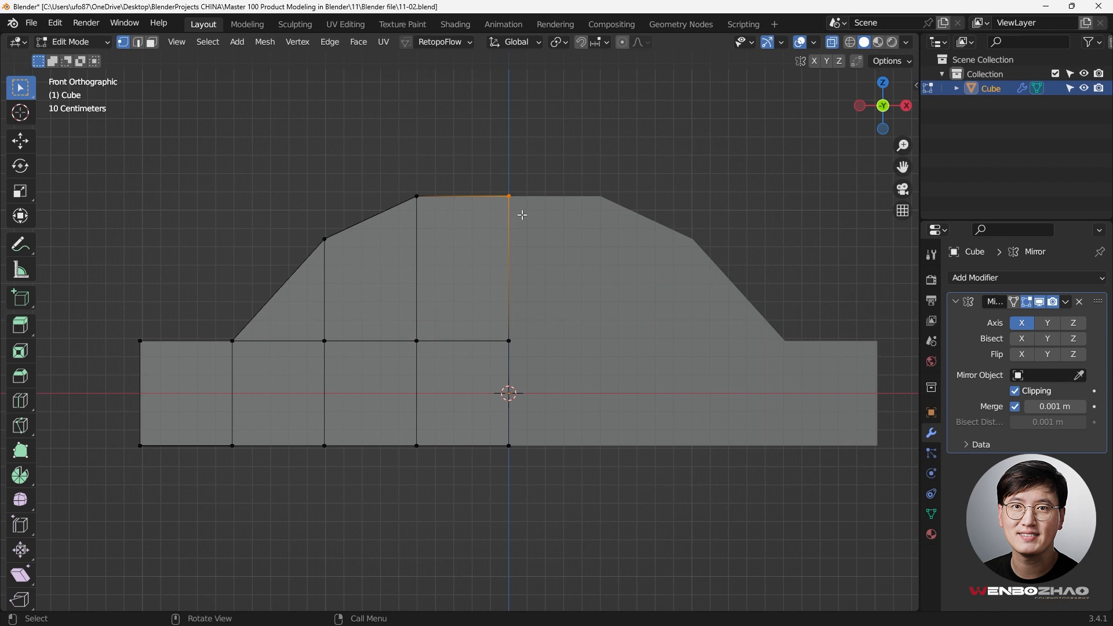
pyautogui.press('g')
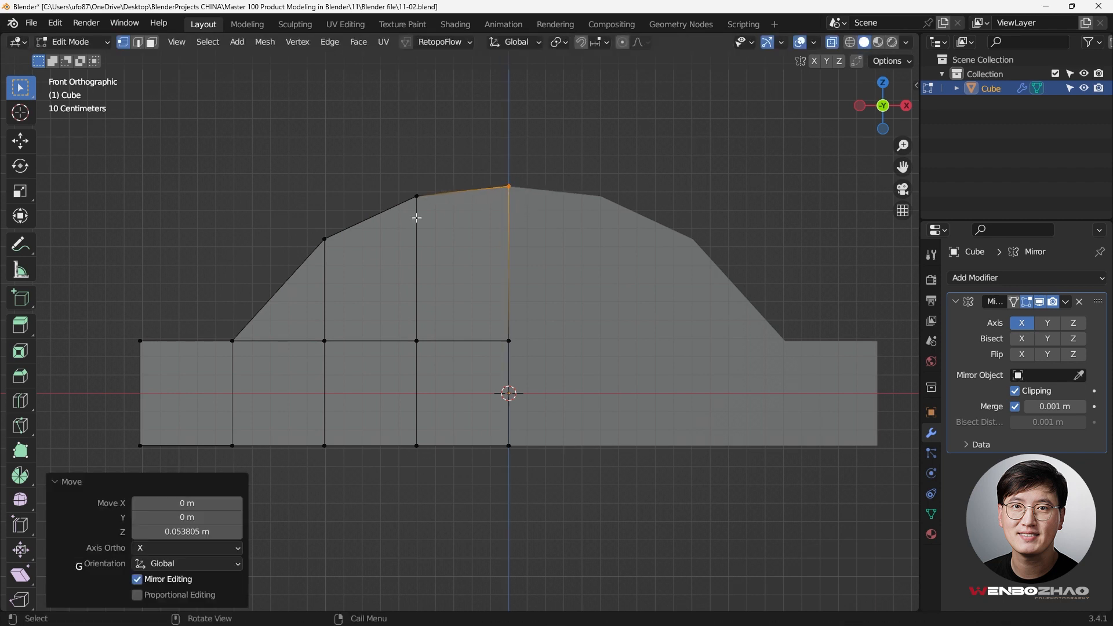
pyautogui.moveTo(563, 220)
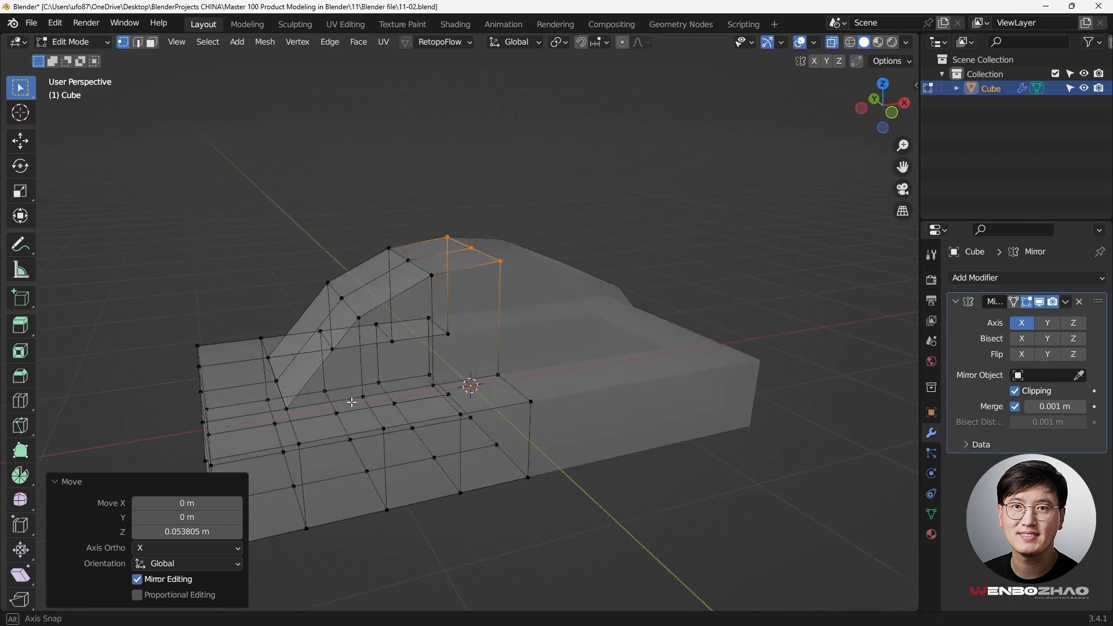
# Select the whole mesh and merge vertices by distance, removing three seam duplicates
pyautogui.press('a')
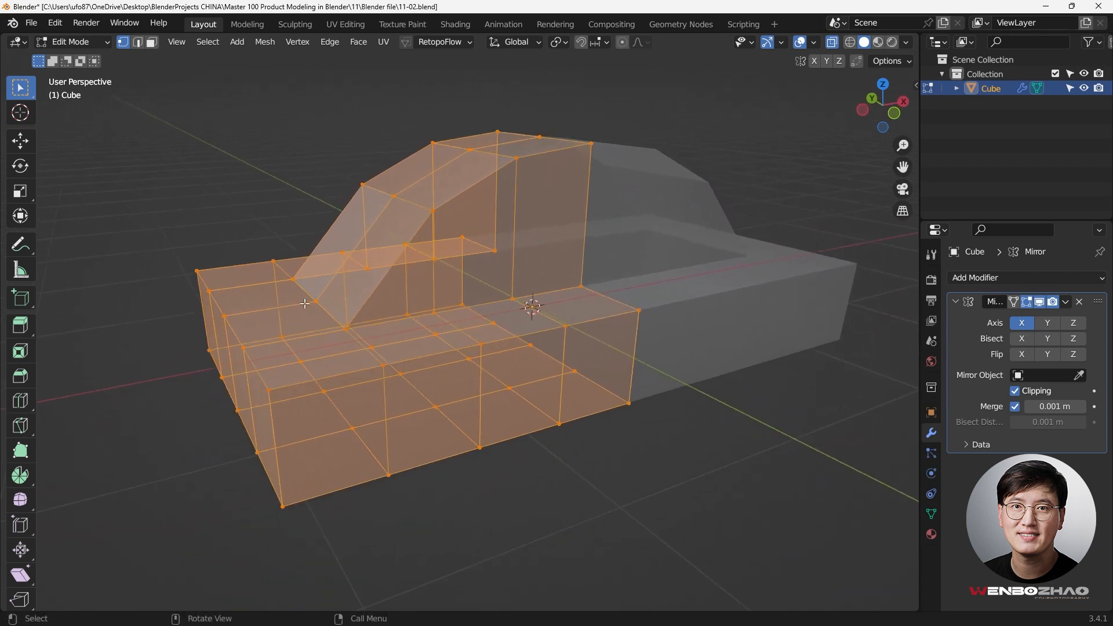
pyautogui.press('m')
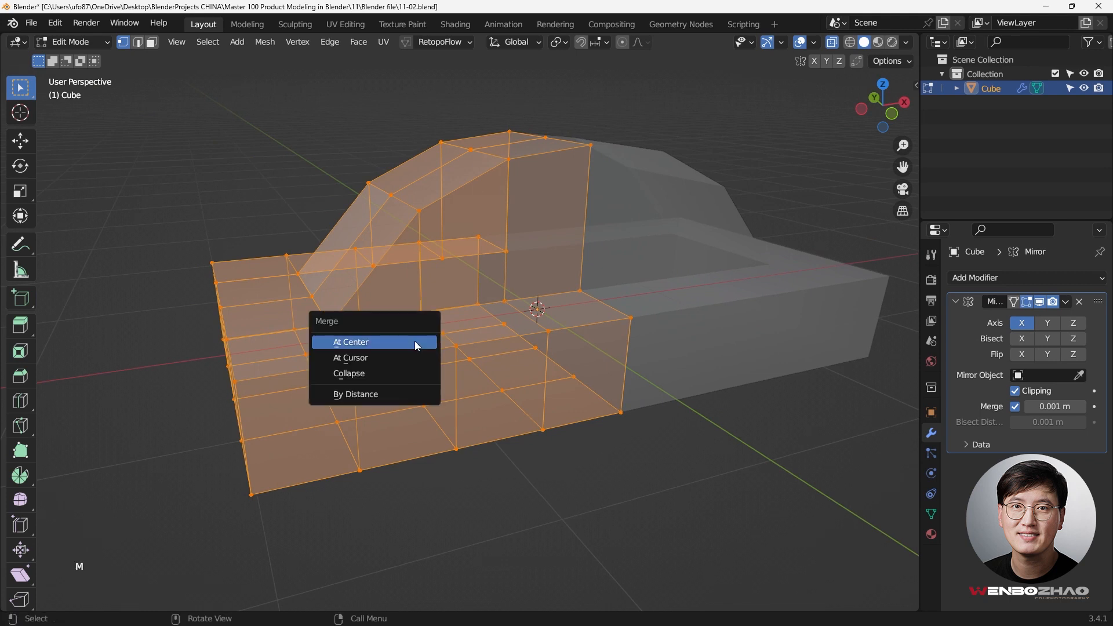
pyautogui.moveTo(373, 394)
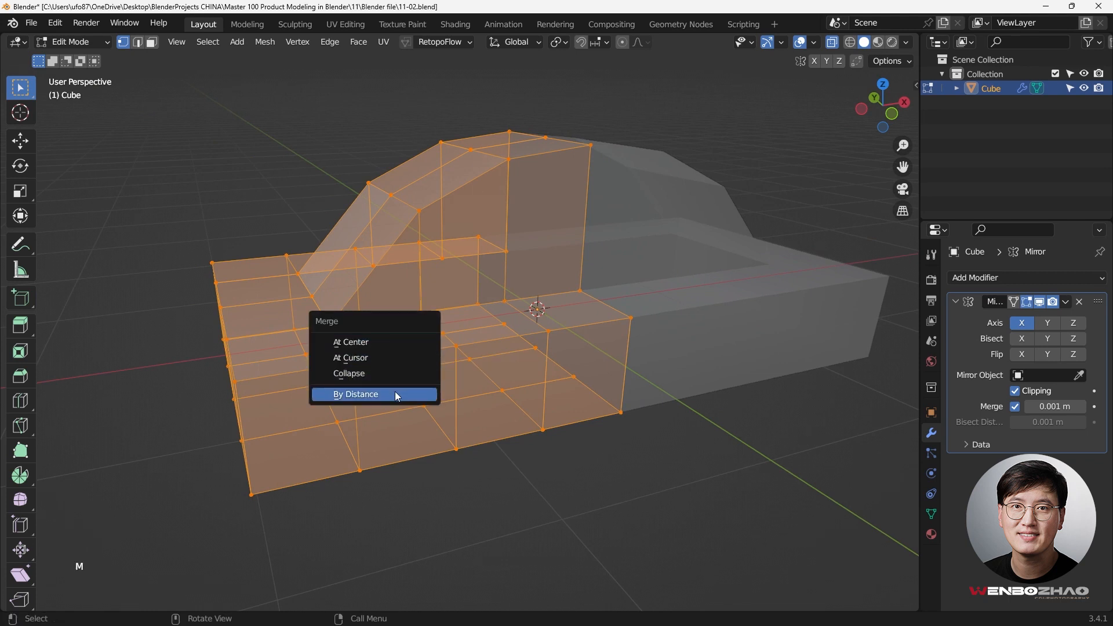
pyautogui.click(356, 394)
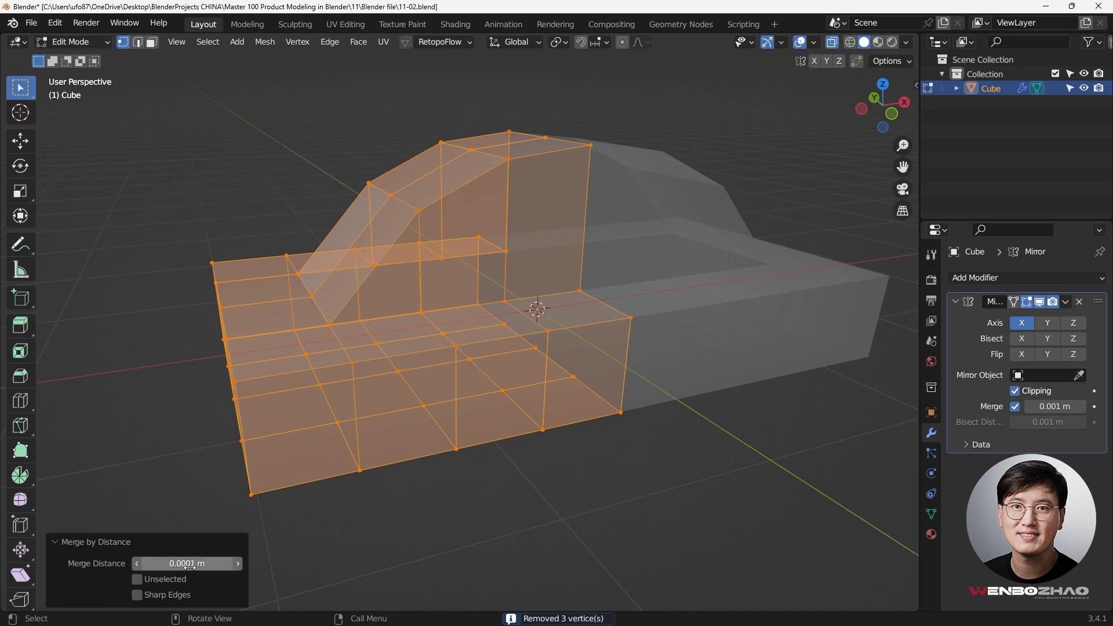
pyautogui.moveTo(556, 606)
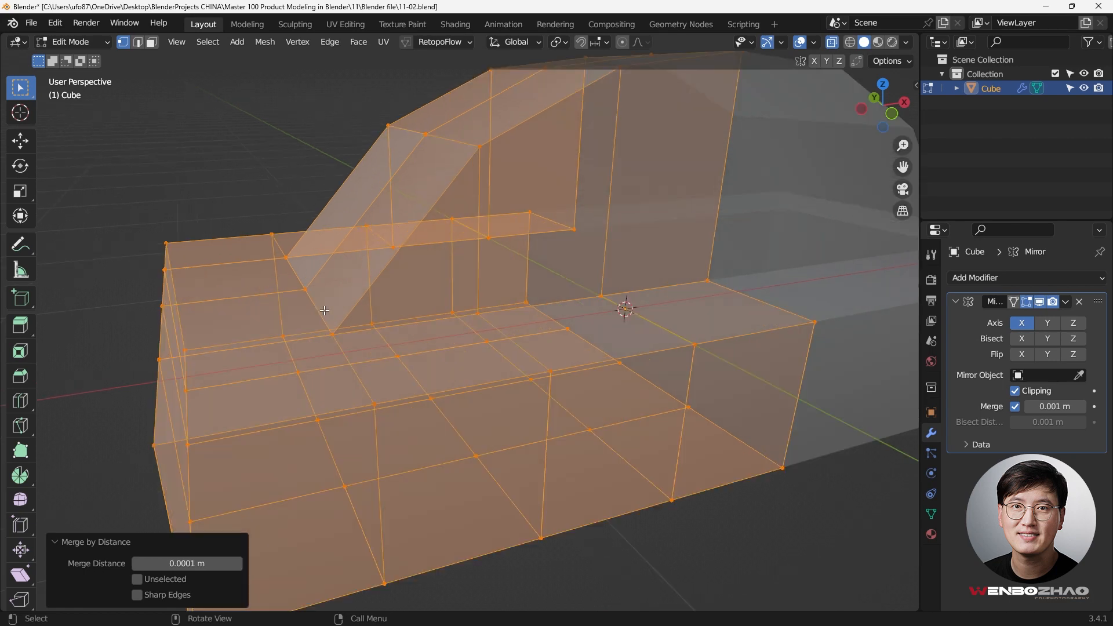
pyautogui.moveTo(323, 320)
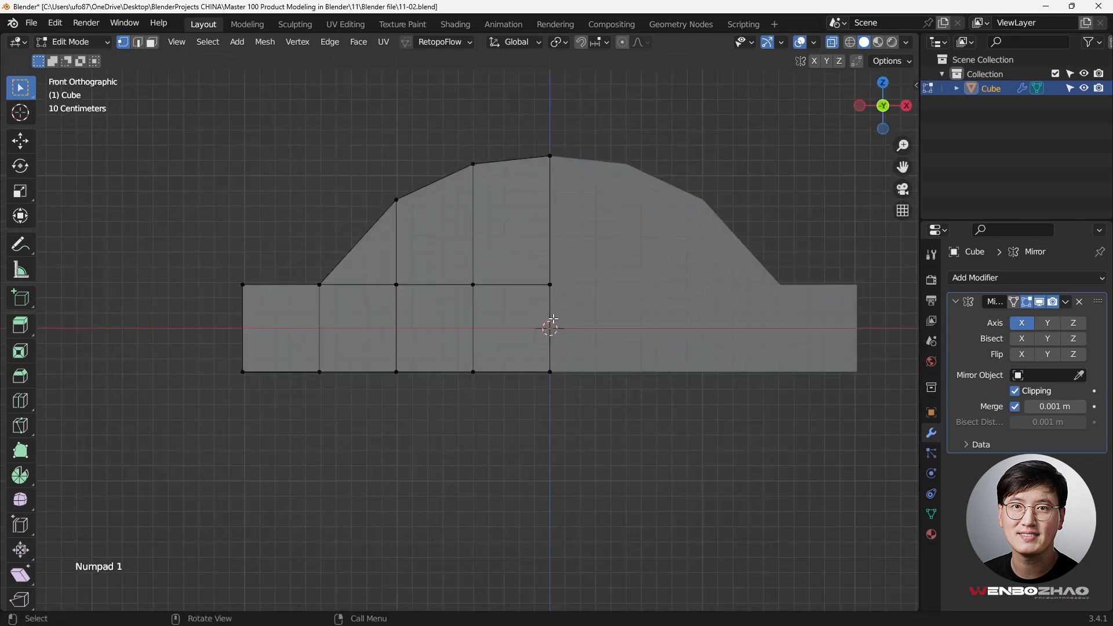
# Back in Object Mode, collapse the Mirror panel and add a level-2 Subdivision Surface with Ctrl+2
pyautogui.press('Tab')
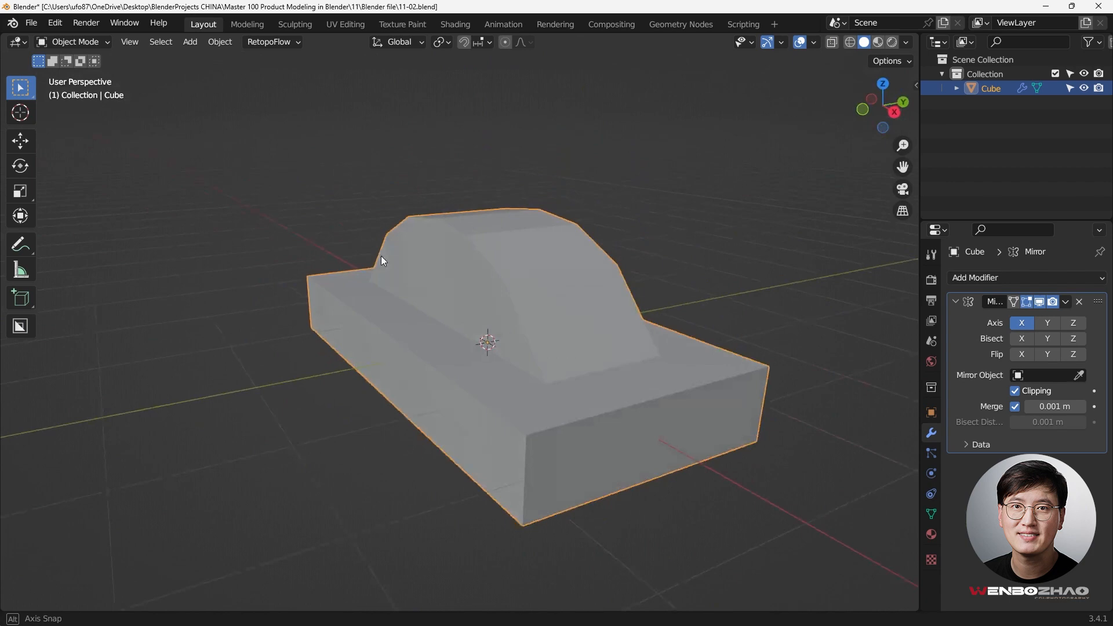
pyautogui.press('Numpad1')
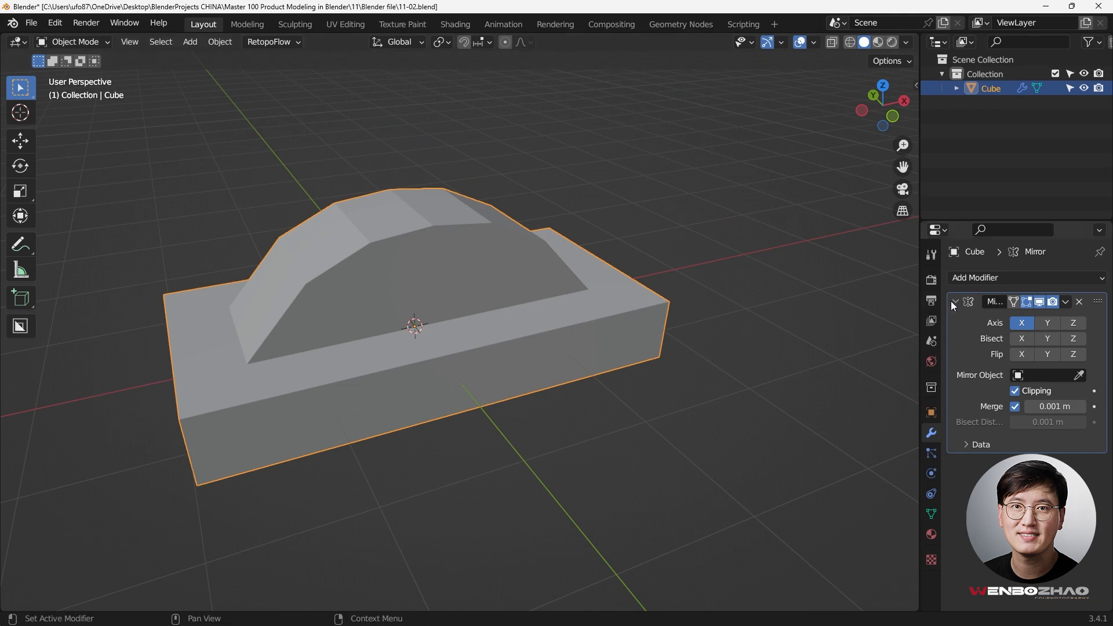
pyautogui.click(955, 301)
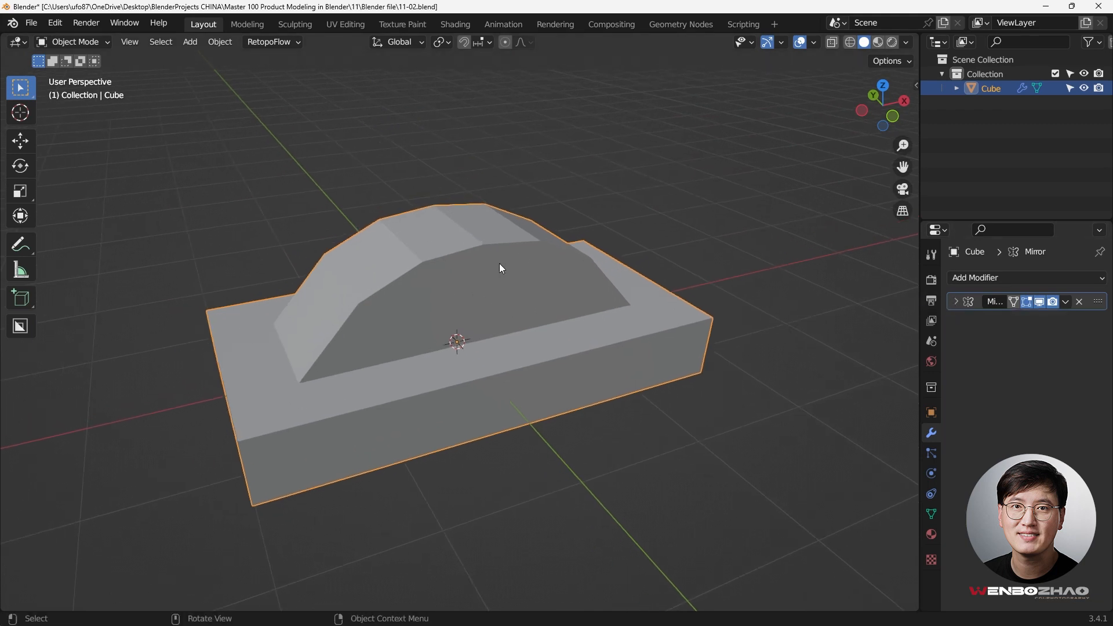
pyautogui.press('ctrl+2')
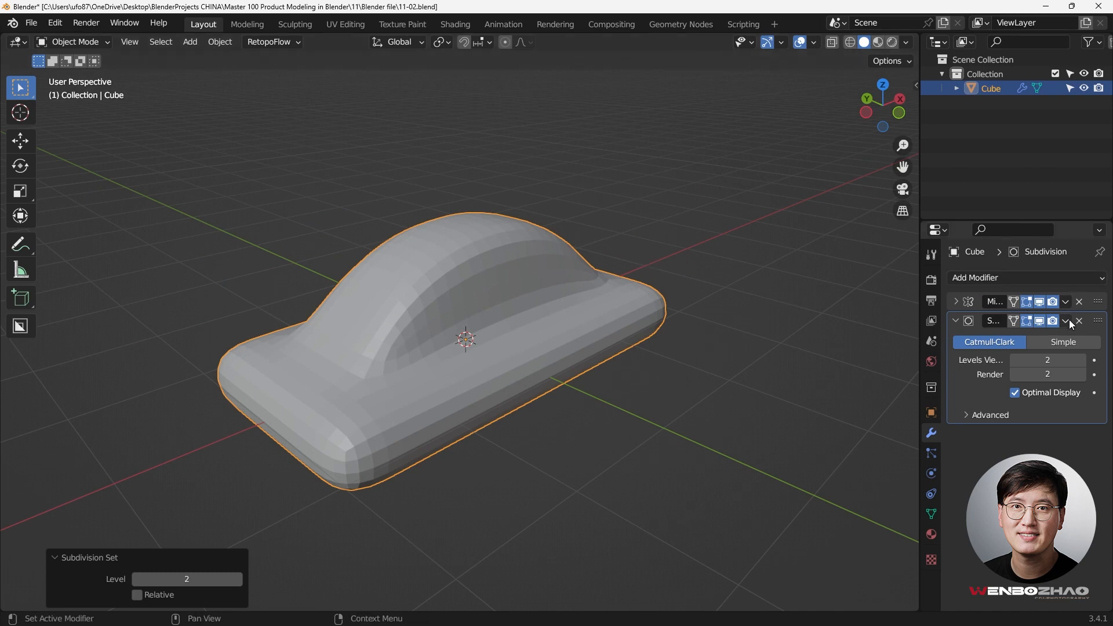
pyautogui.moveTo(1039, 320)
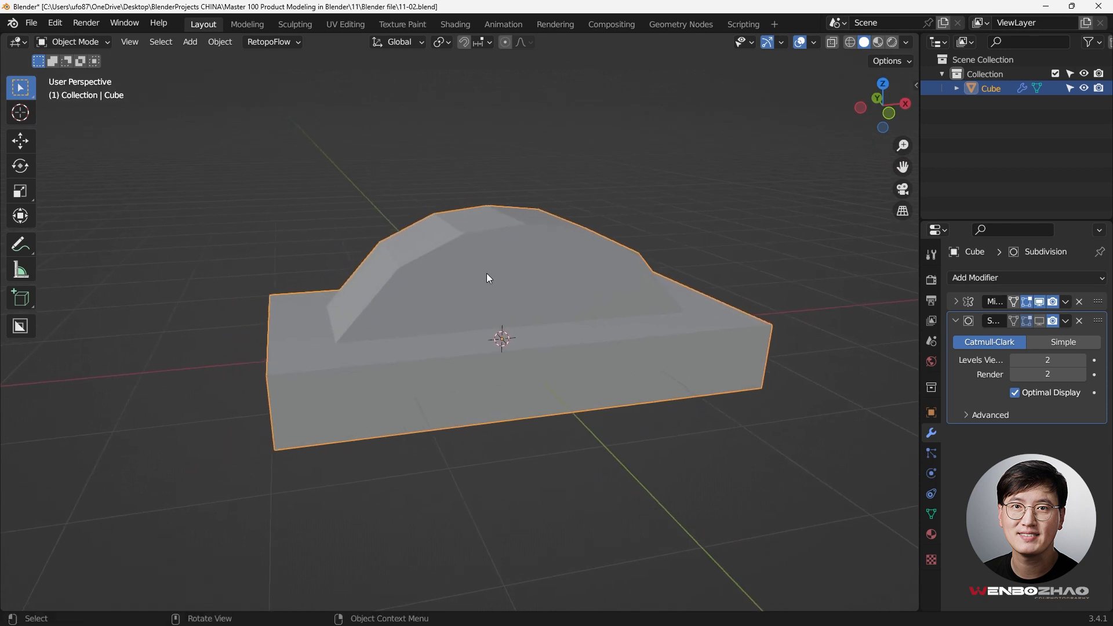
# In edge select, pick all sharp edges at 30° and start a Ctrl+B bevel on them
pyautogui.press('Tab')
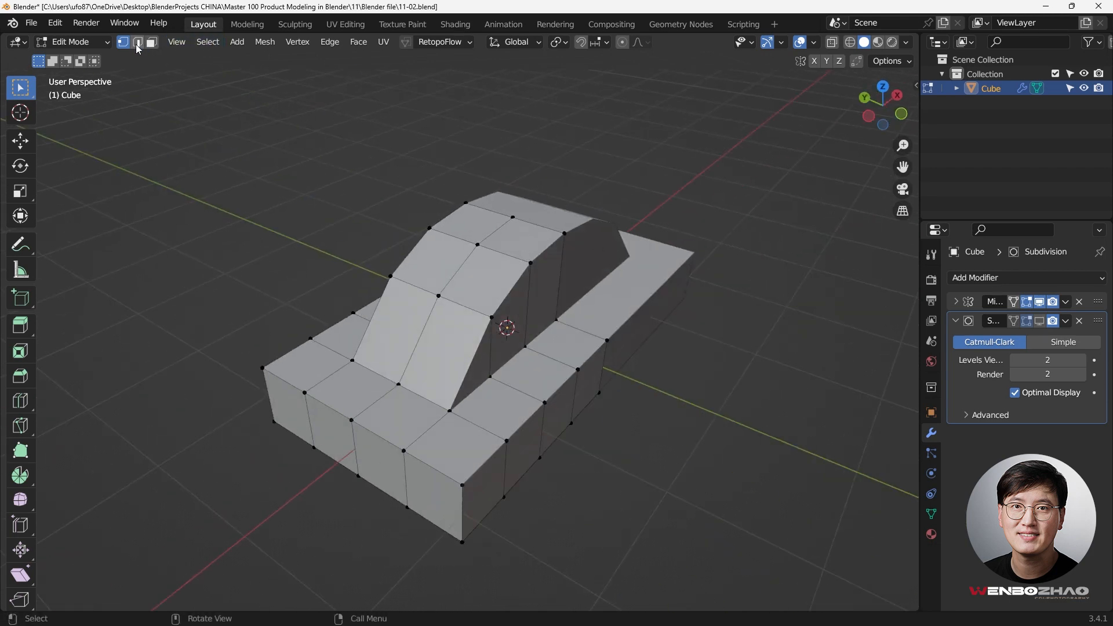
pyautogui.click(137, 42)
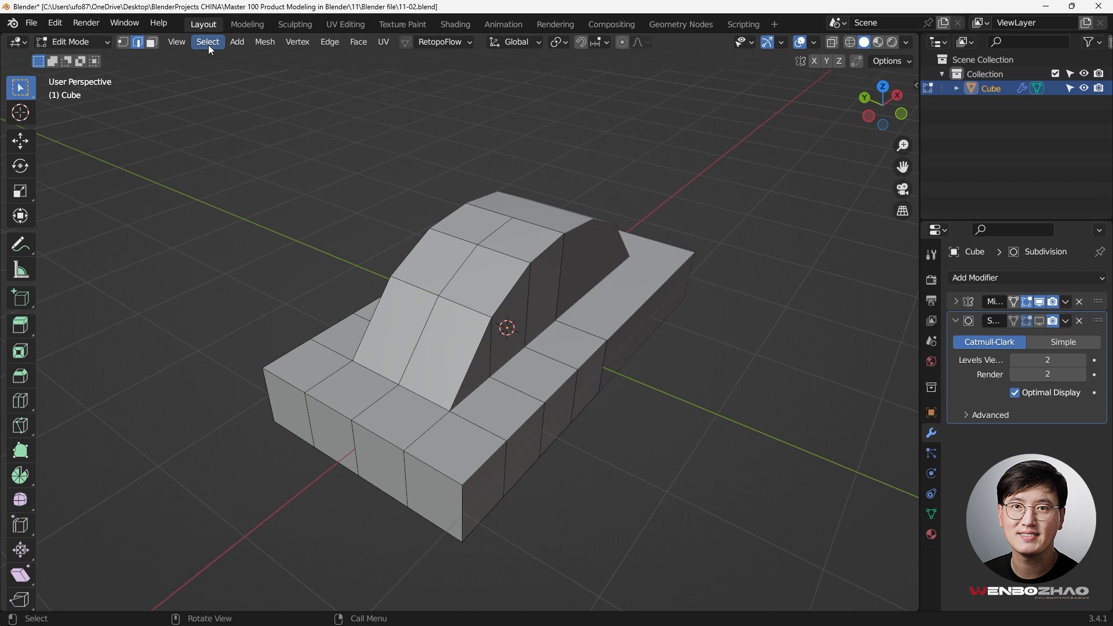
pyautogui.click(208, 23)
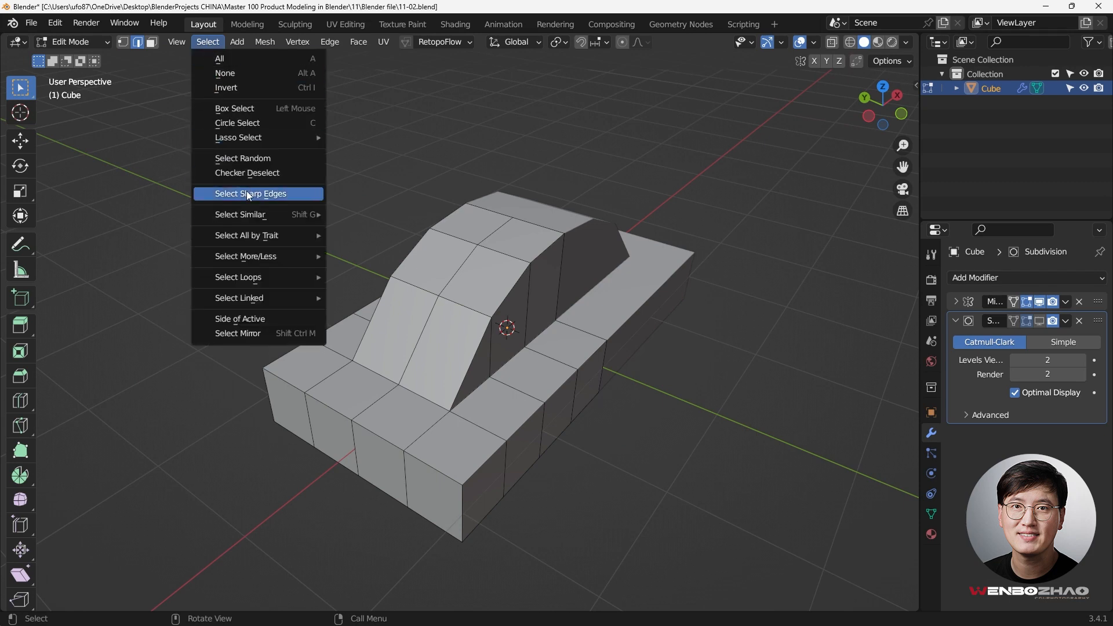
pyautogui.click(249, 193)
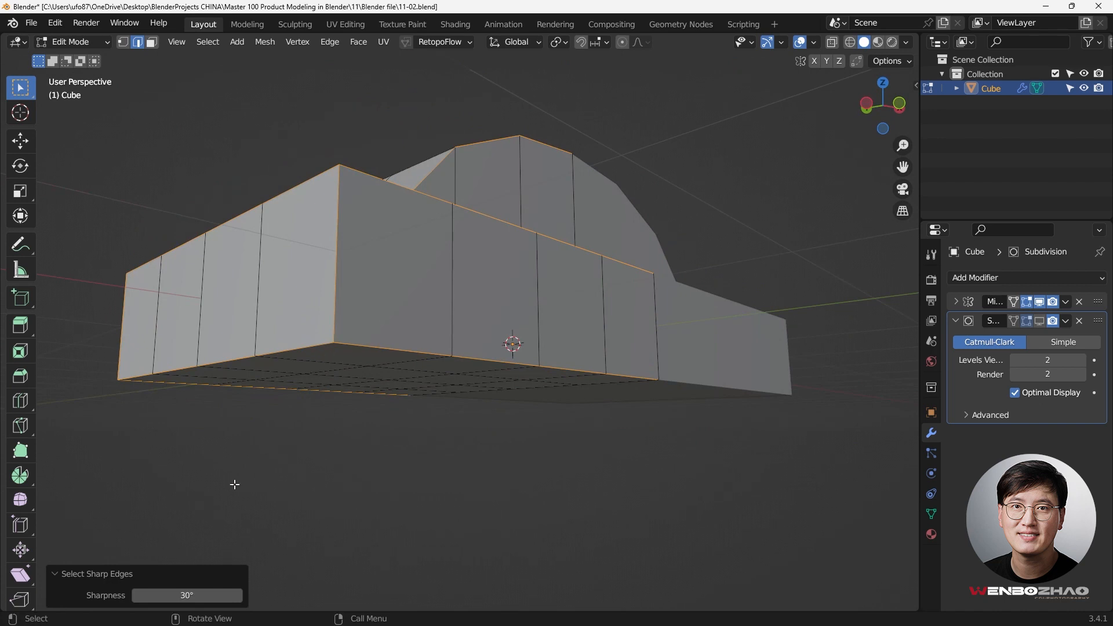
pyautogui.moveTo(429, 417)
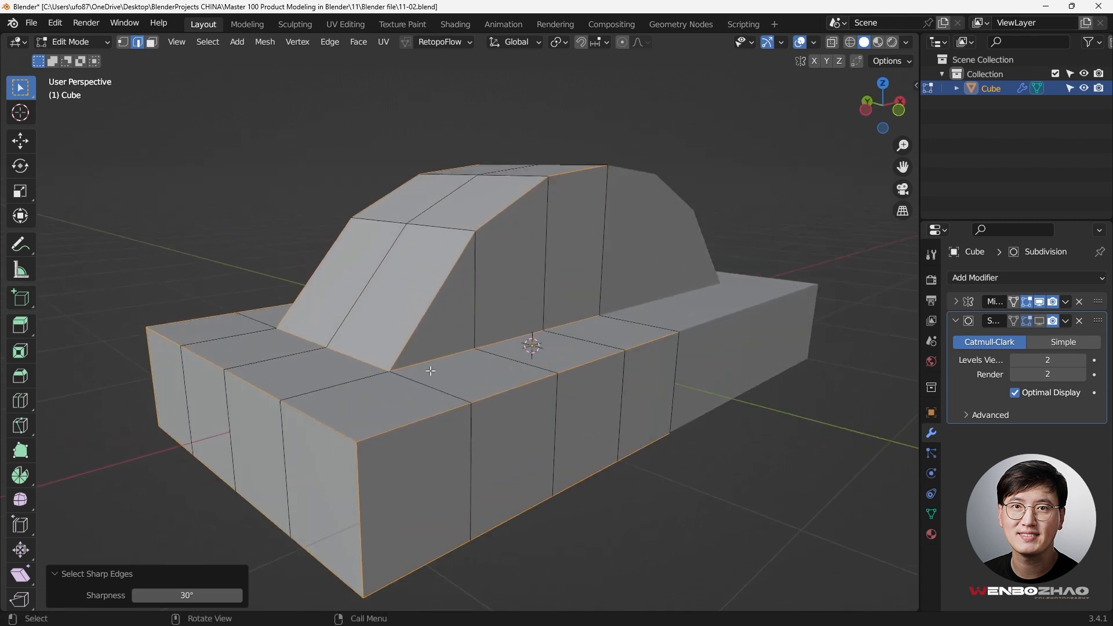
pyautogui.press('ctrl+b')
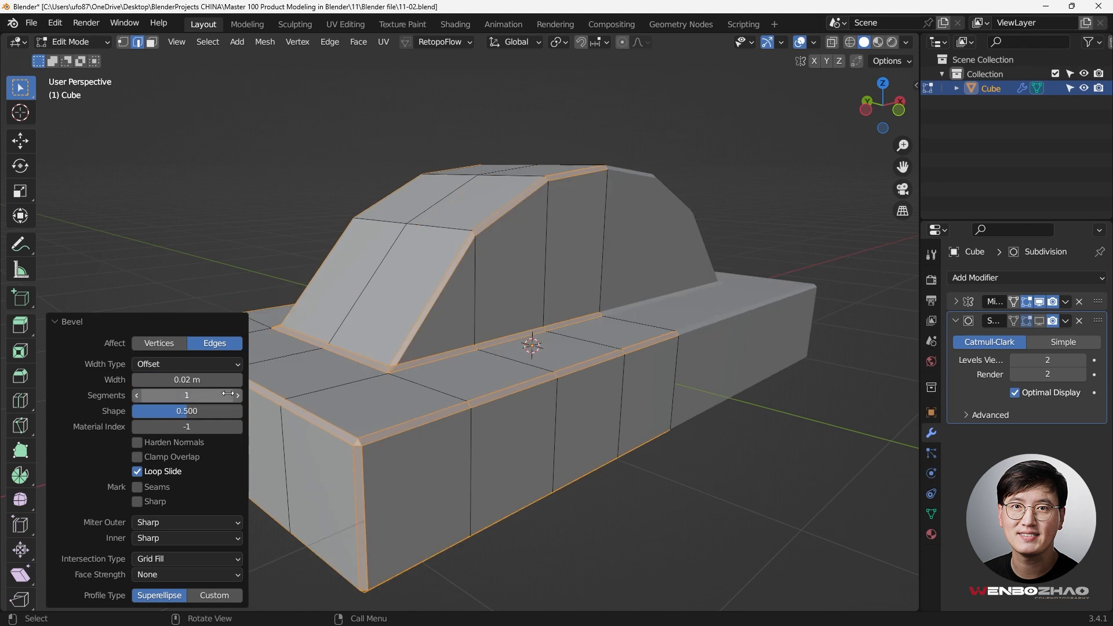
# Set the 0.02 m bevel to 2 segments and toggle Miter Outer between Sharp and Arc, ending on Arc
pyautogui.click(237, 395)
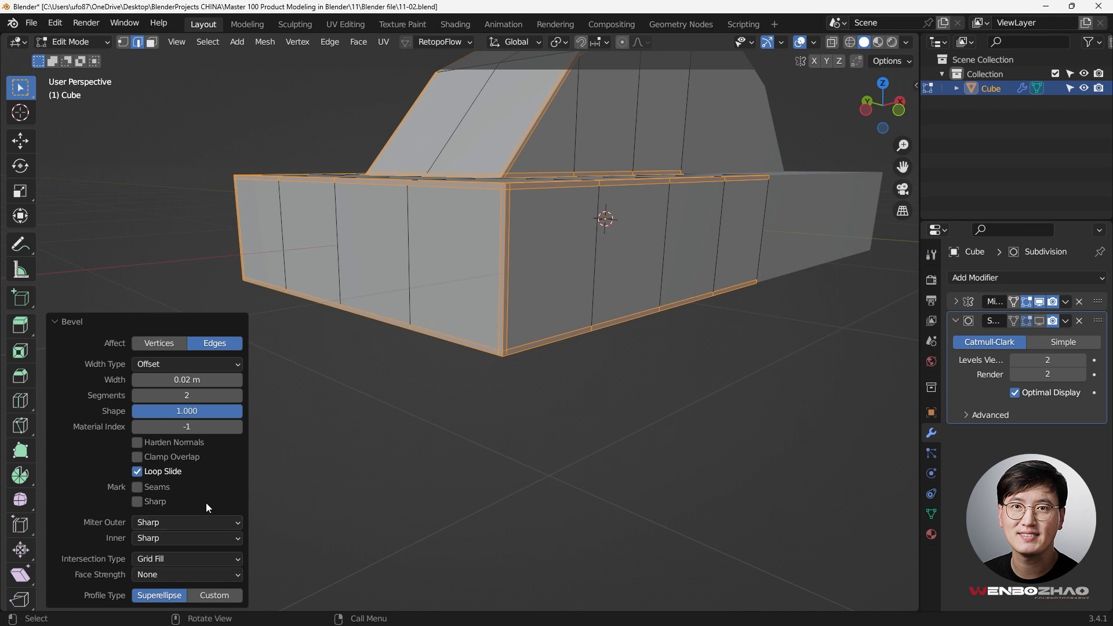
pyautogui.click(186, 521)
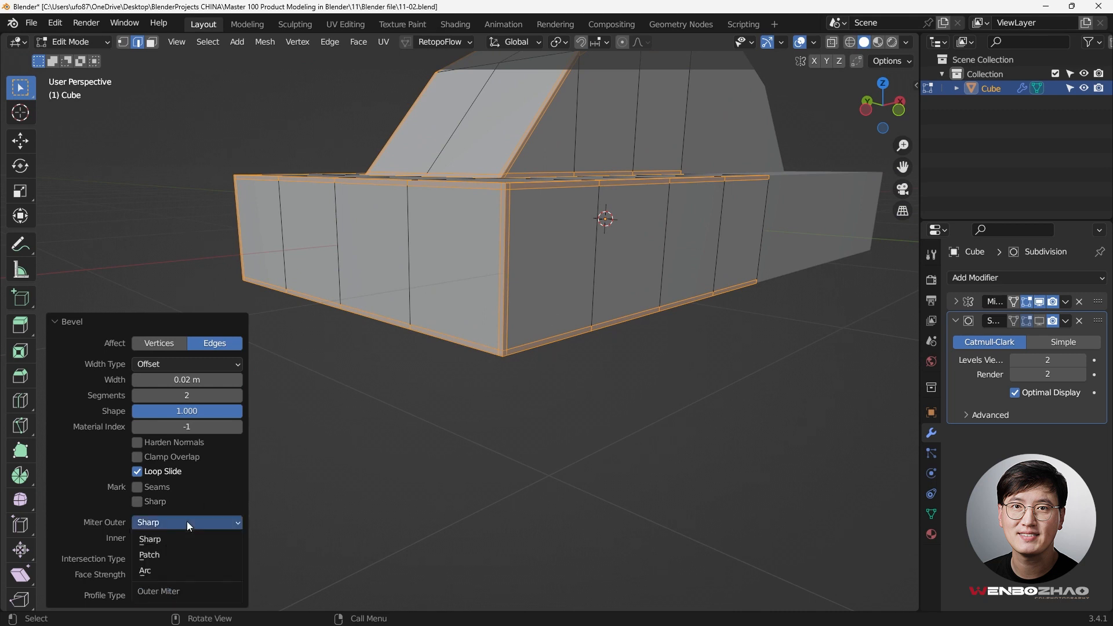
pyautogui.click(145, 570)
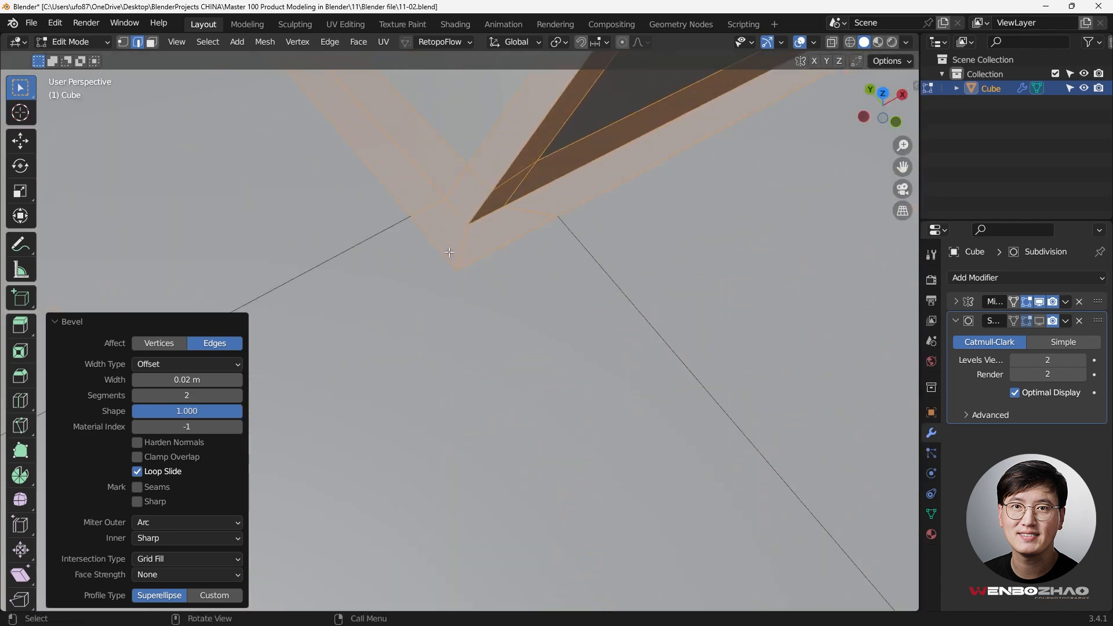
pyautogui.click(186, 537)
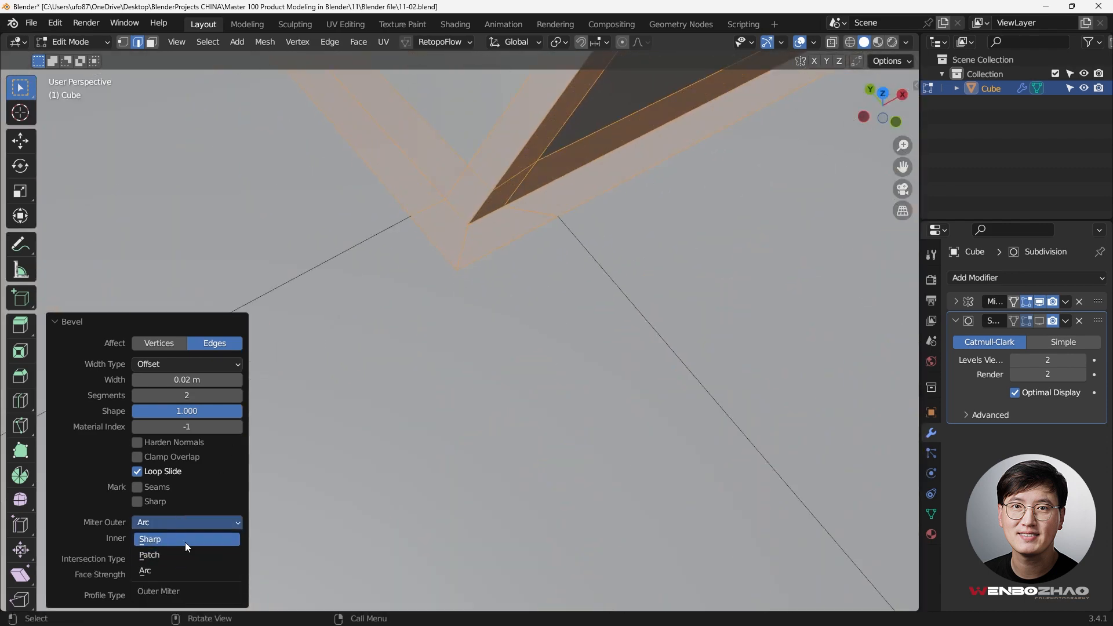
pyautogui.click(149, 538)
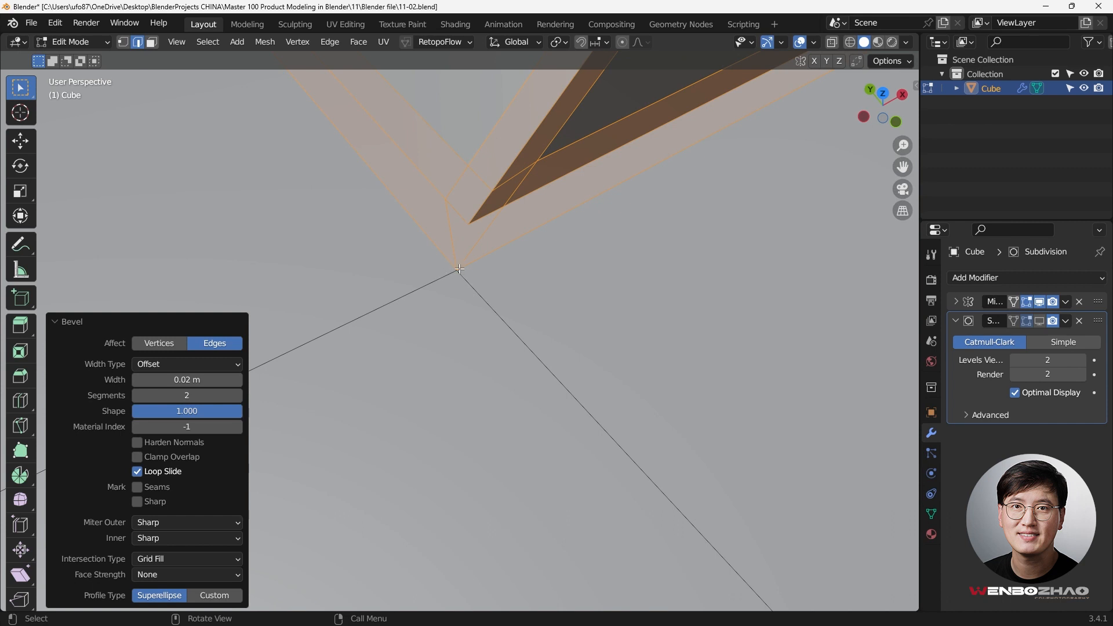
pyautogui.click(186, 522)
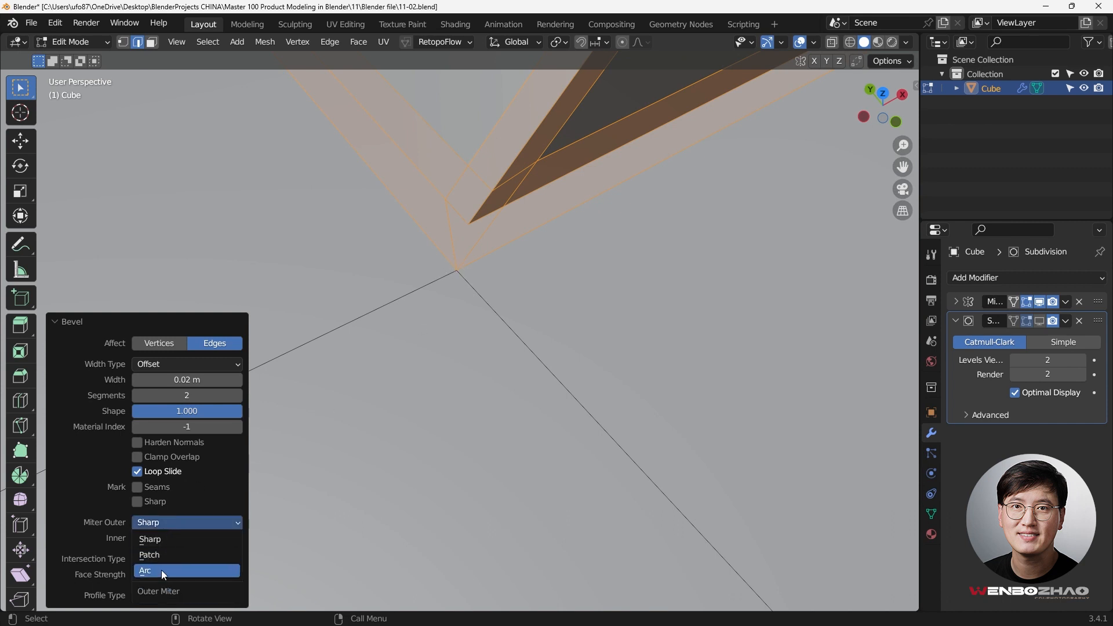
pyautogui.click(146, 570)
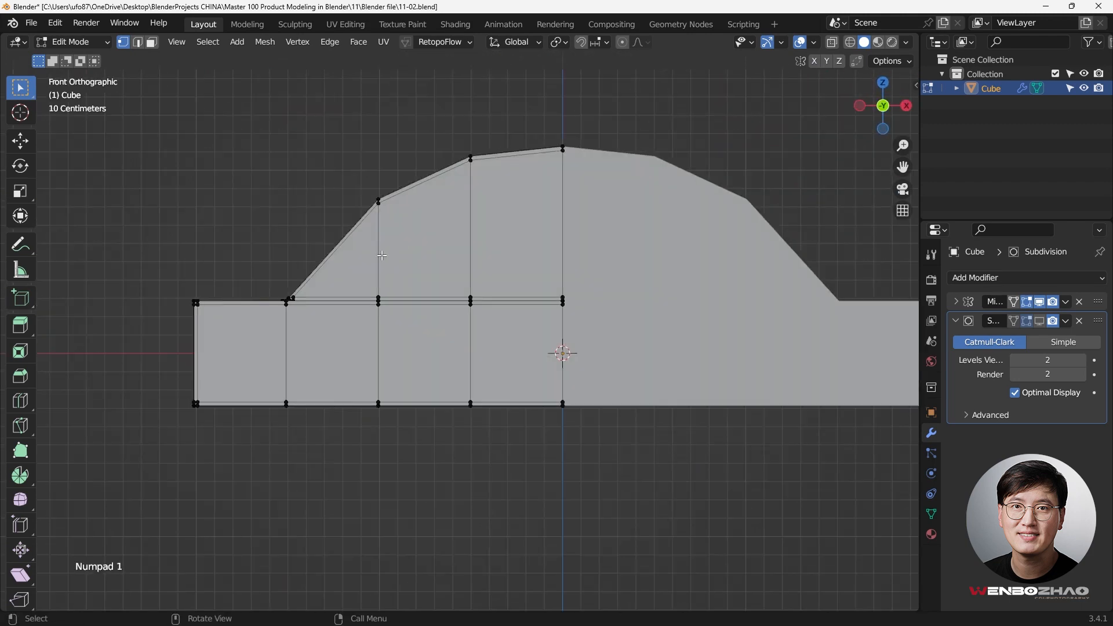
# Shade the car body smooth from Object Mode and return to mesh editing
pyautogui.press('Tab')
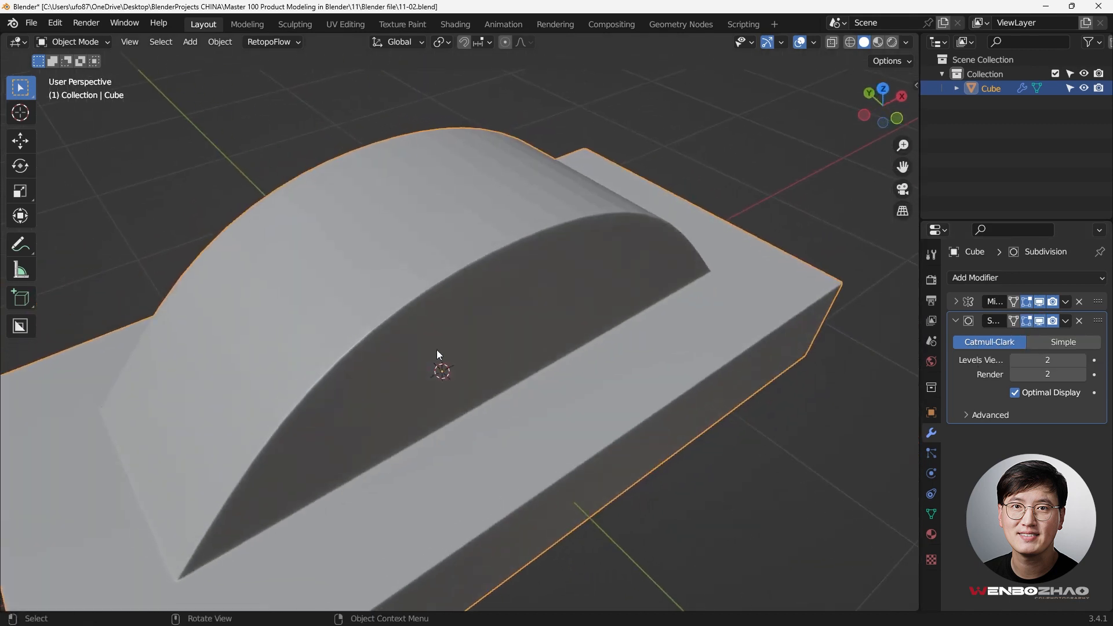
pyautogui.rightClick(436, 354)
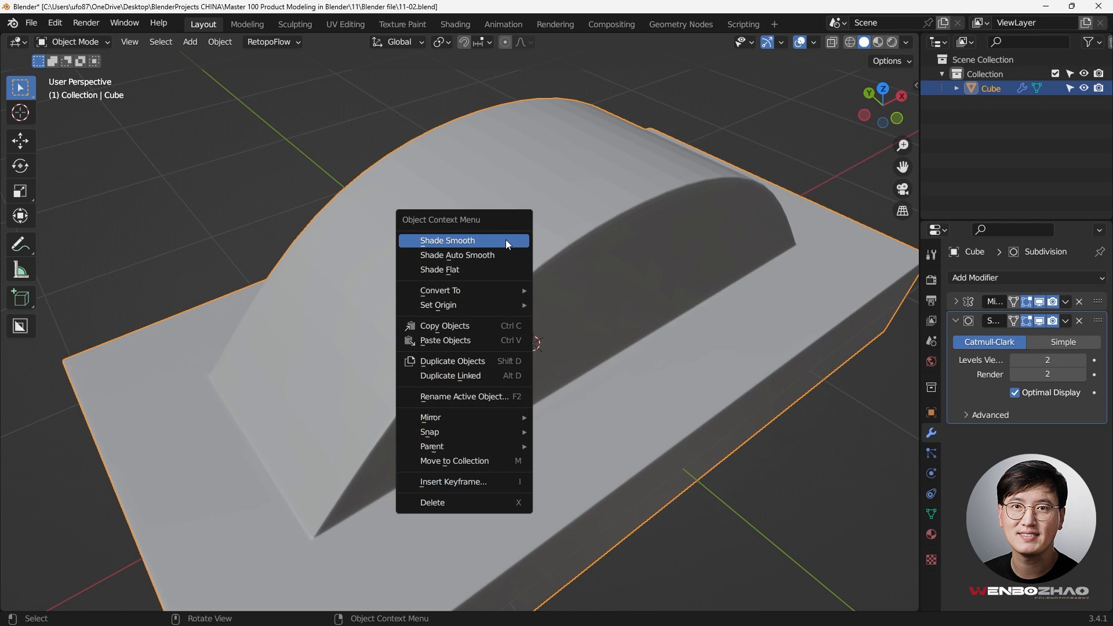
pyautogui.click(446, 240)
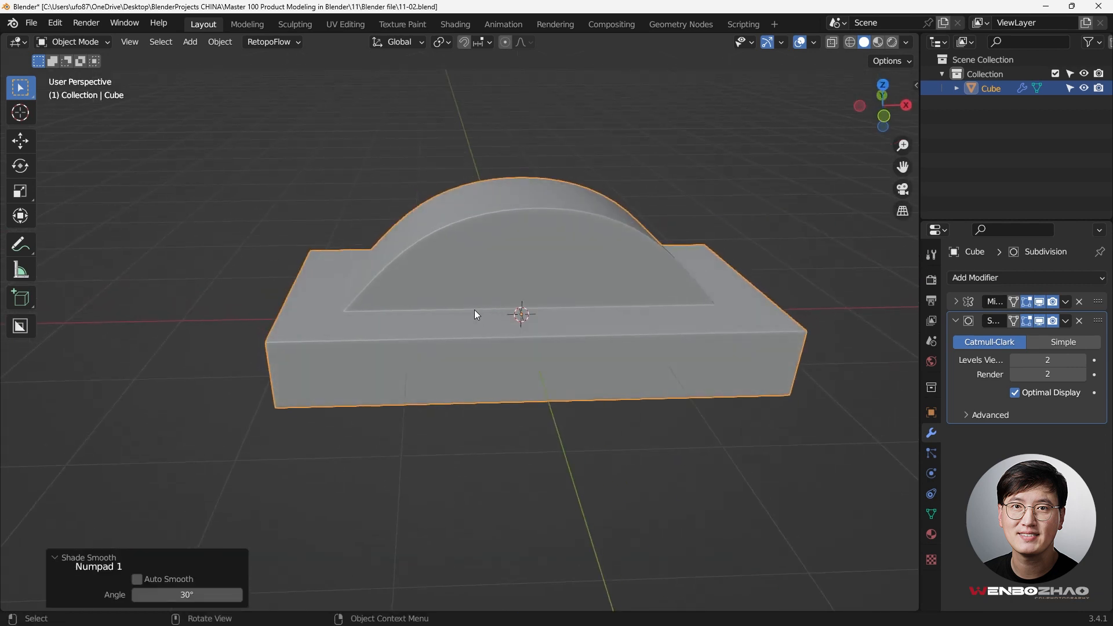
pyautogui.press('Tab')
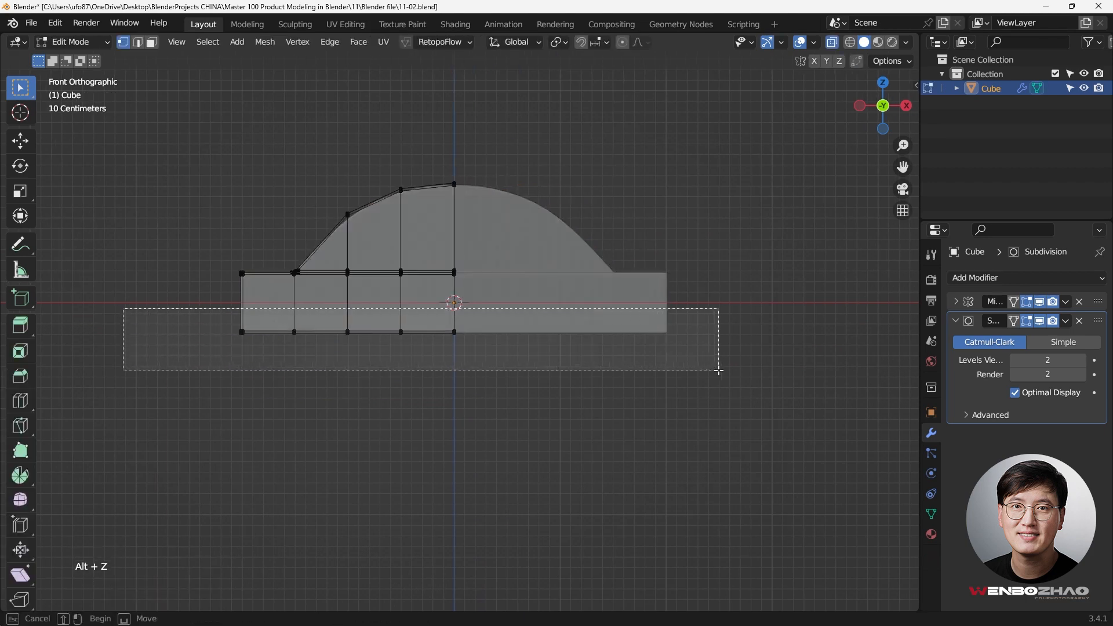
# Lower the roof's top centre vertex along Z to form a wavy double-hump dip
pyautogui.press('g')
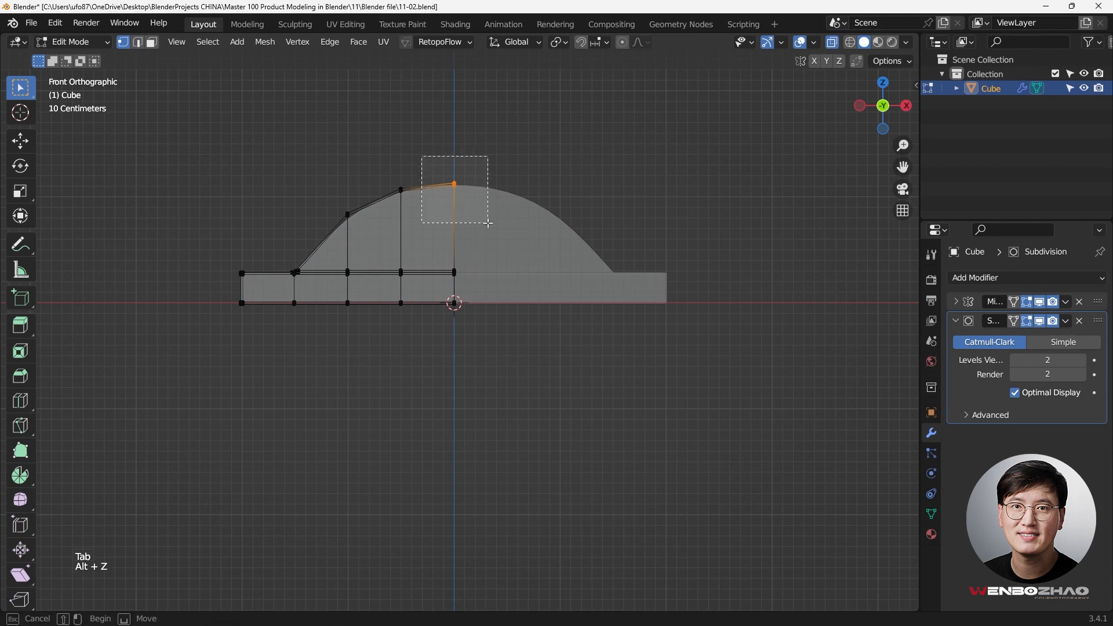
pyautogui.press('g')
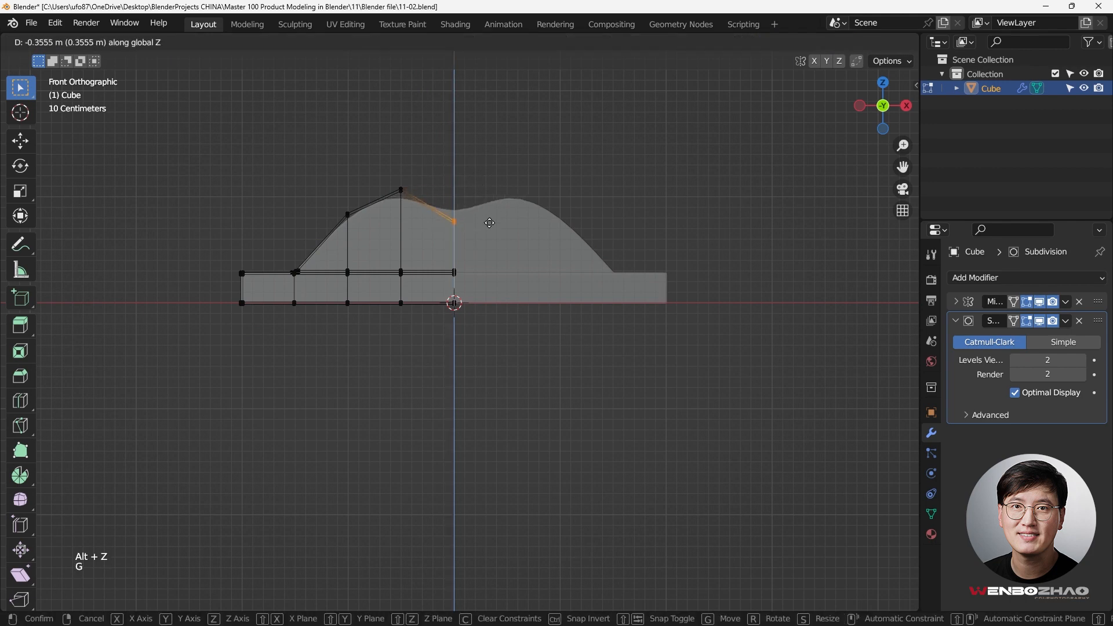
pyautogui.press('Tab')
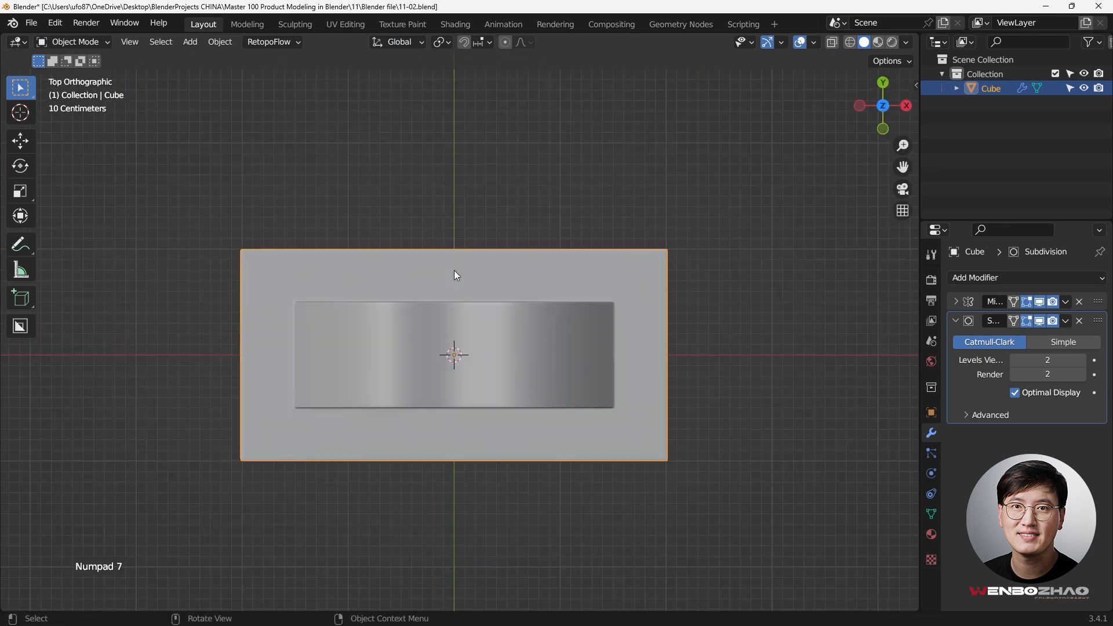
# Narrow the whole body widthwise by scaling all vertices to 0.587 on Y
pyautogui.press('Tab')
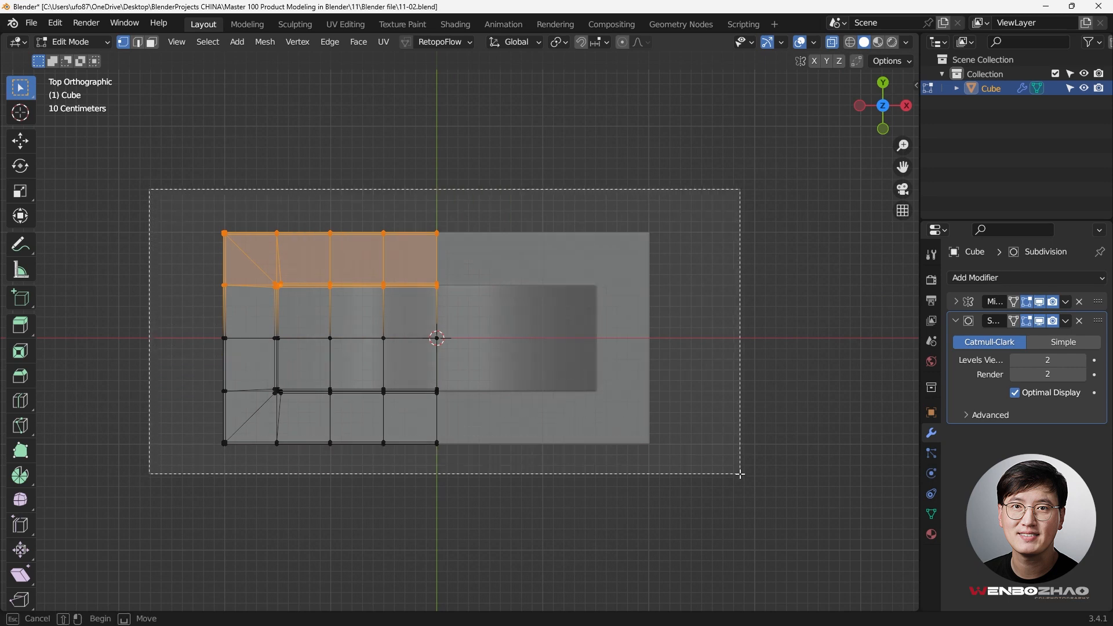
pyautogui.press('s')
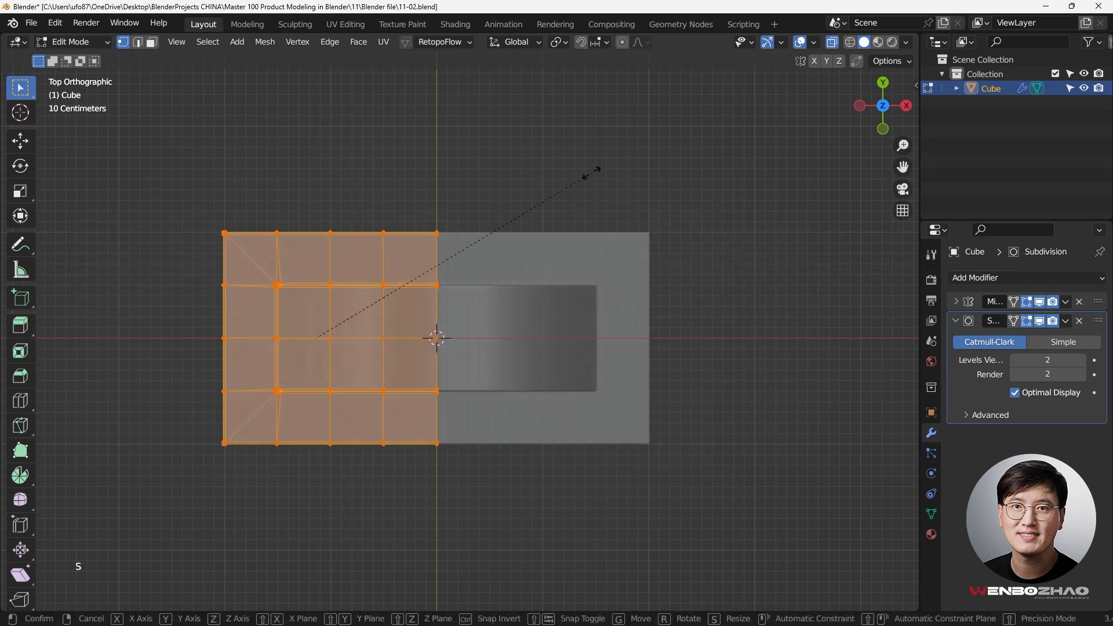
pyautogui.press('s')
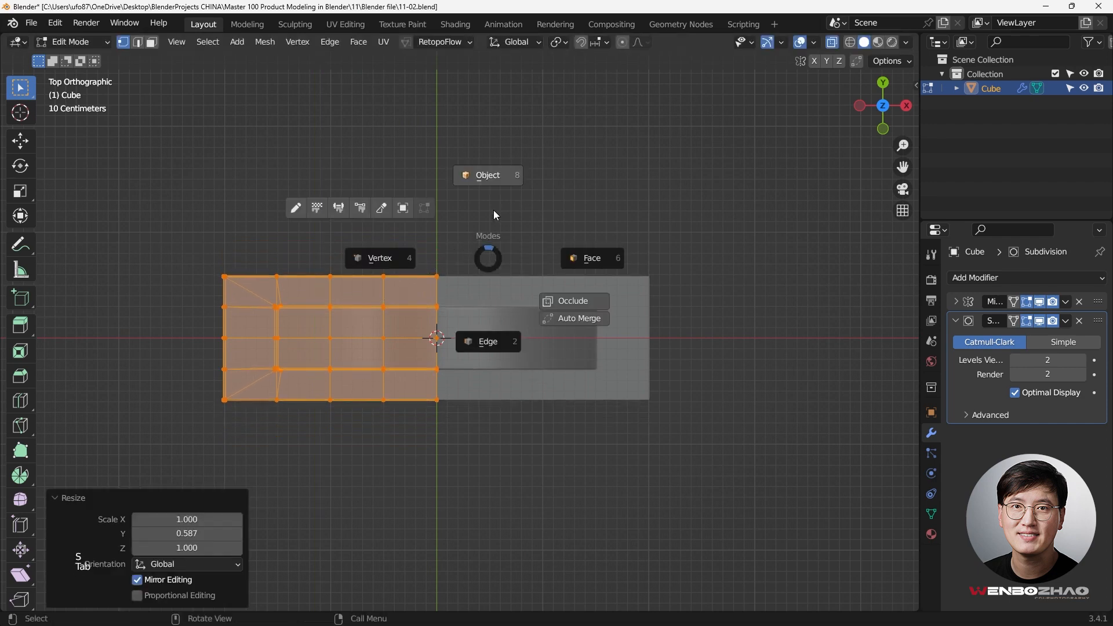
pyautogui.press('Tab')
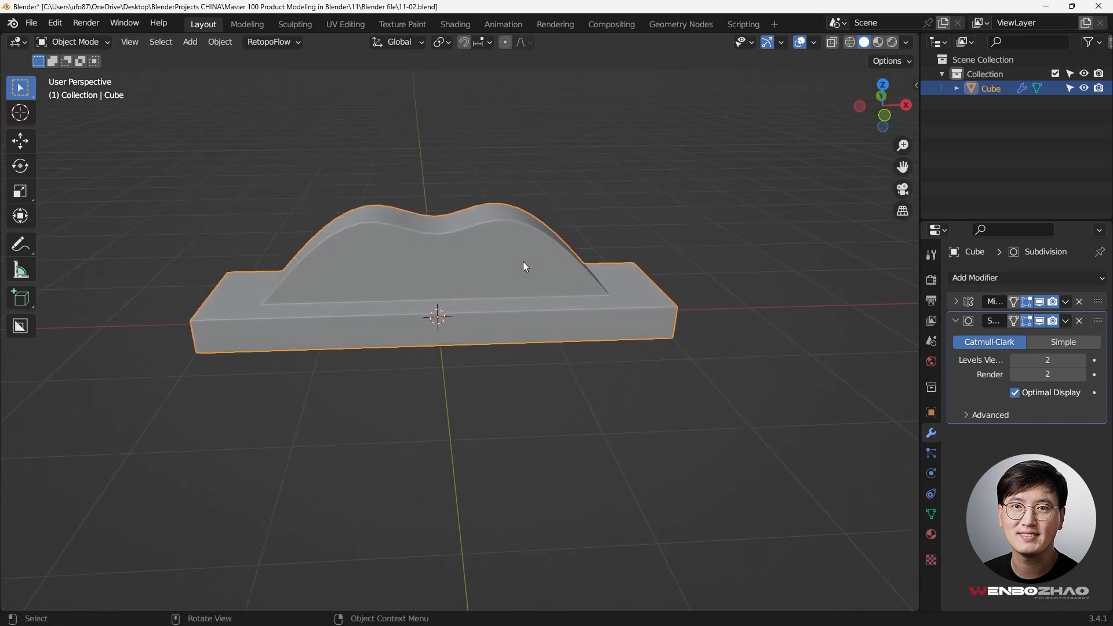
pyautogui.click(956, 319)
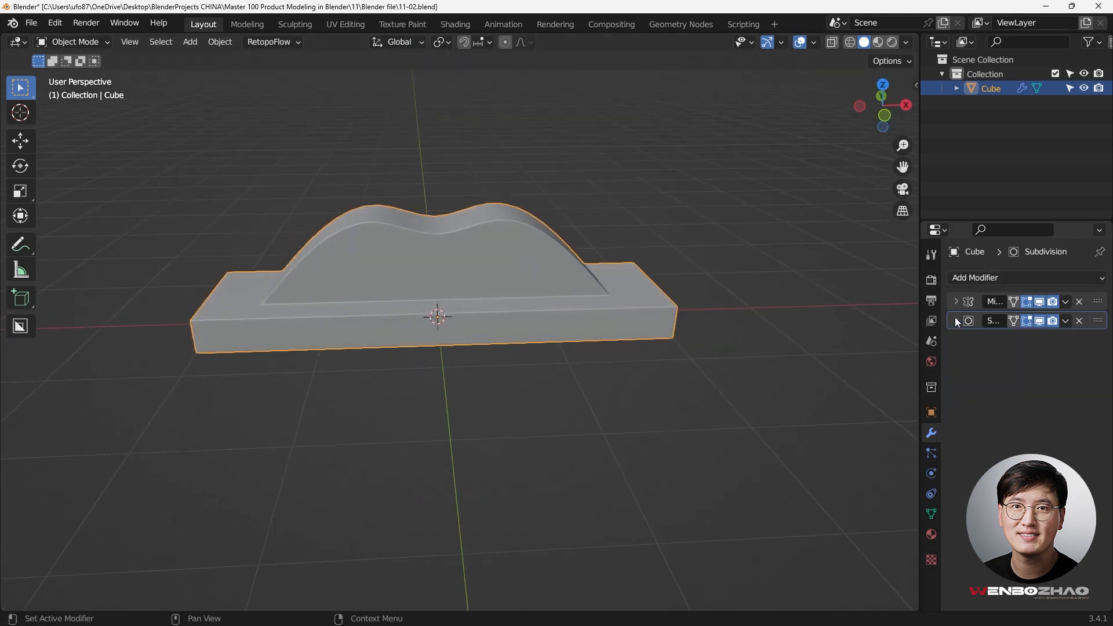
pyautogui.click(1021, 278)
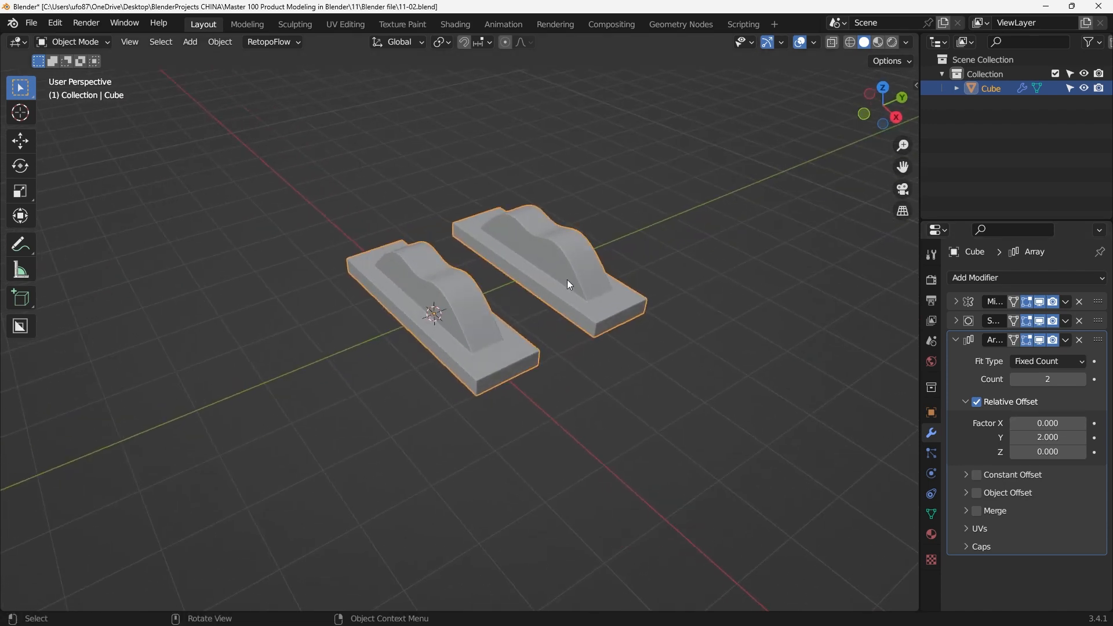
pyautogui.doubleClick(1046, 436)
pyautogui.write('1.000')
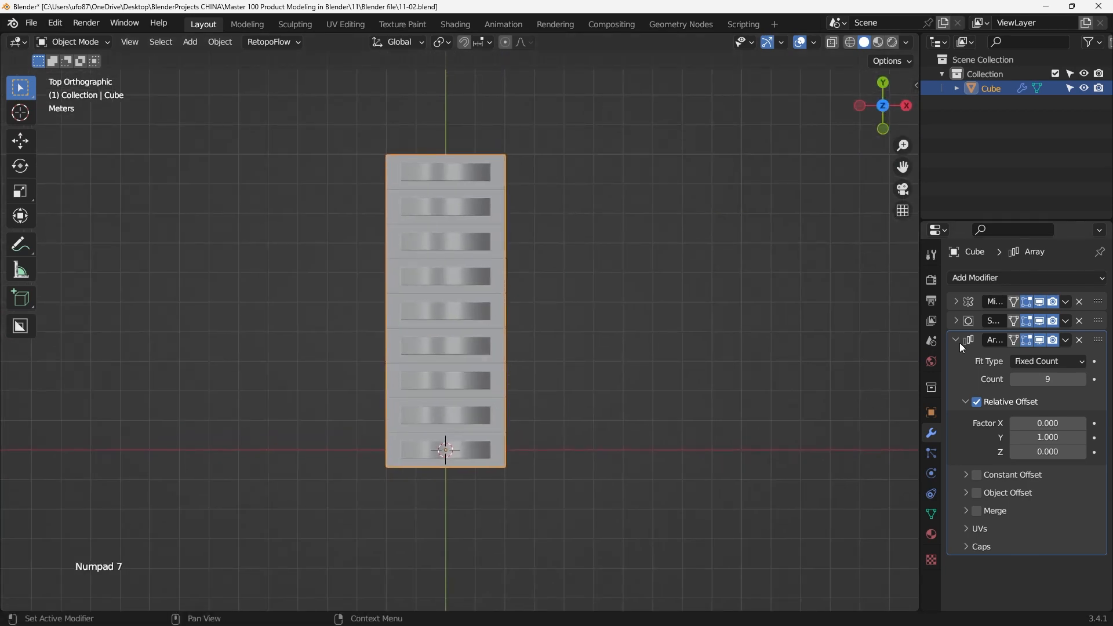
pyautogui.click(956, 340)
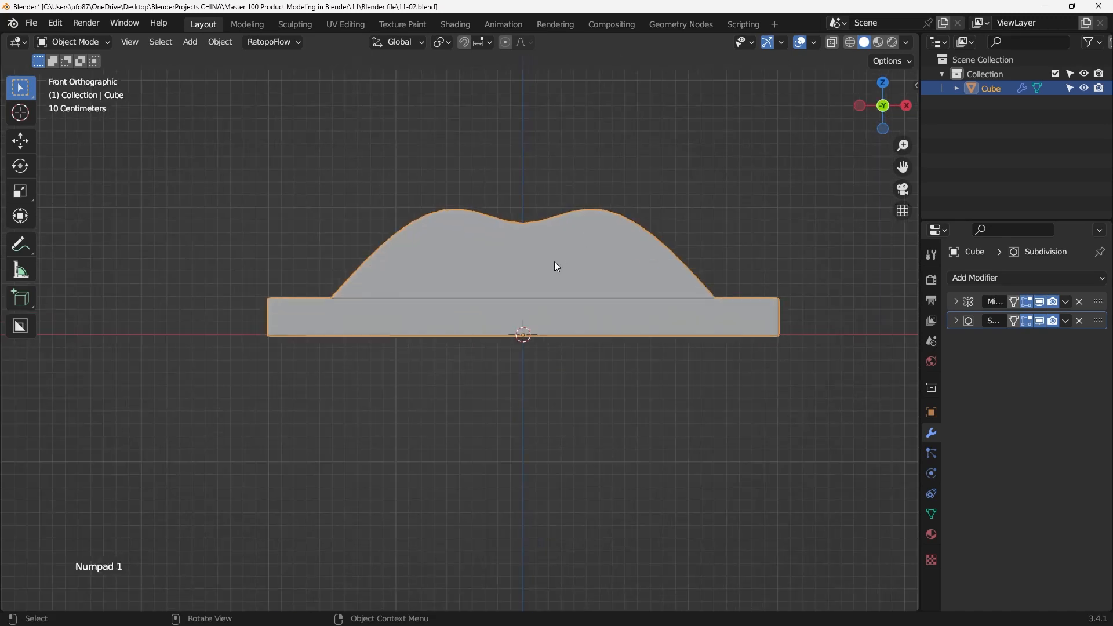
pyautogui.press('Tab')
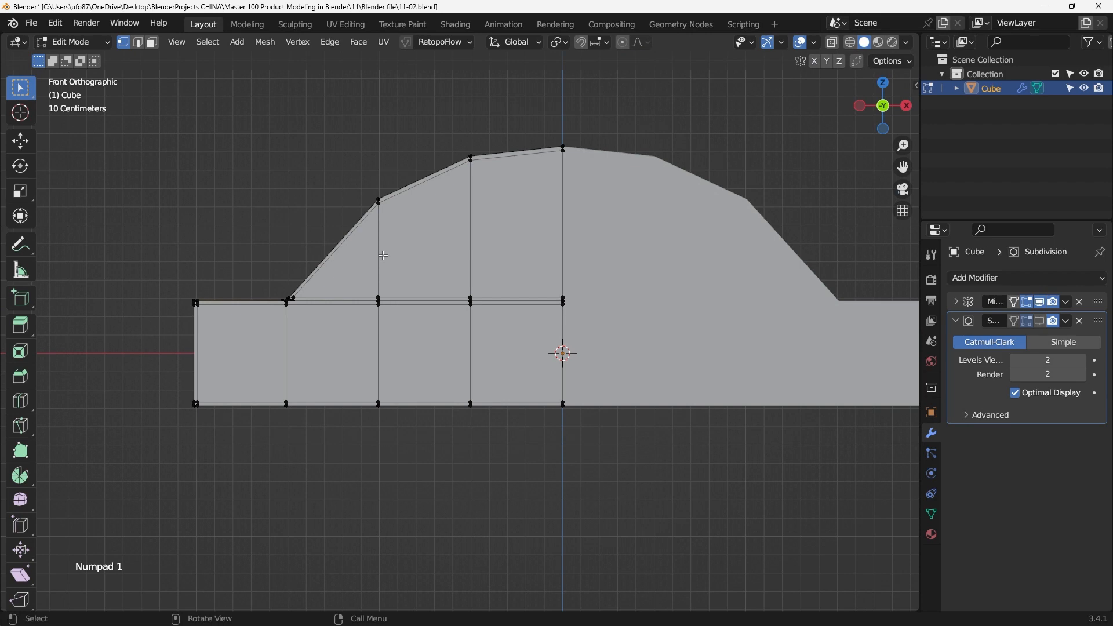
pyautogui.click(468, 252)
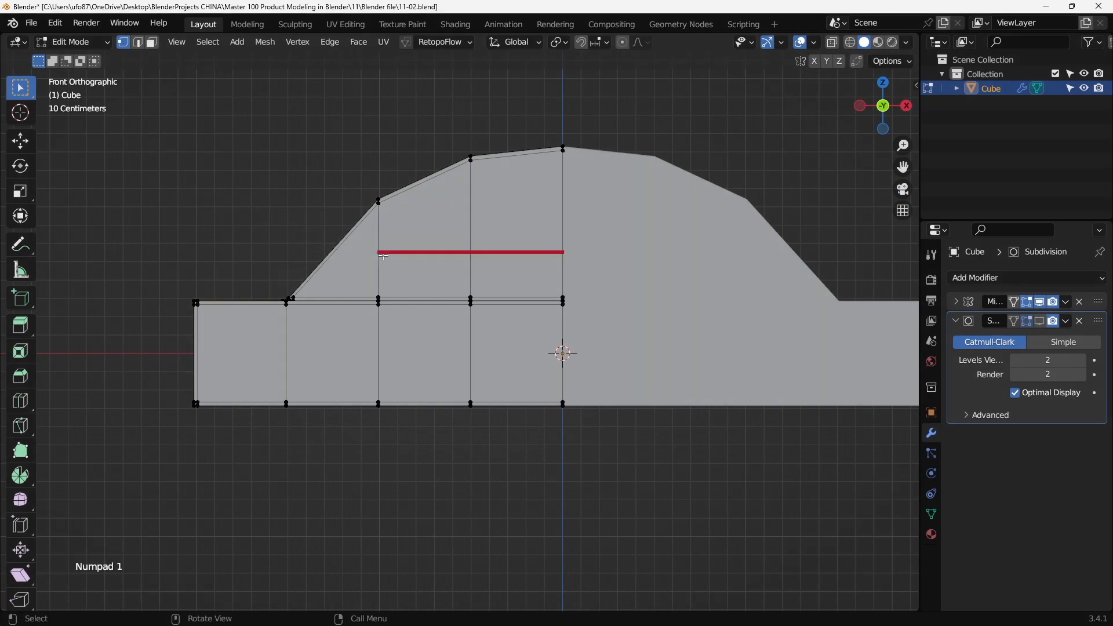
pyautogui.press('Tab')
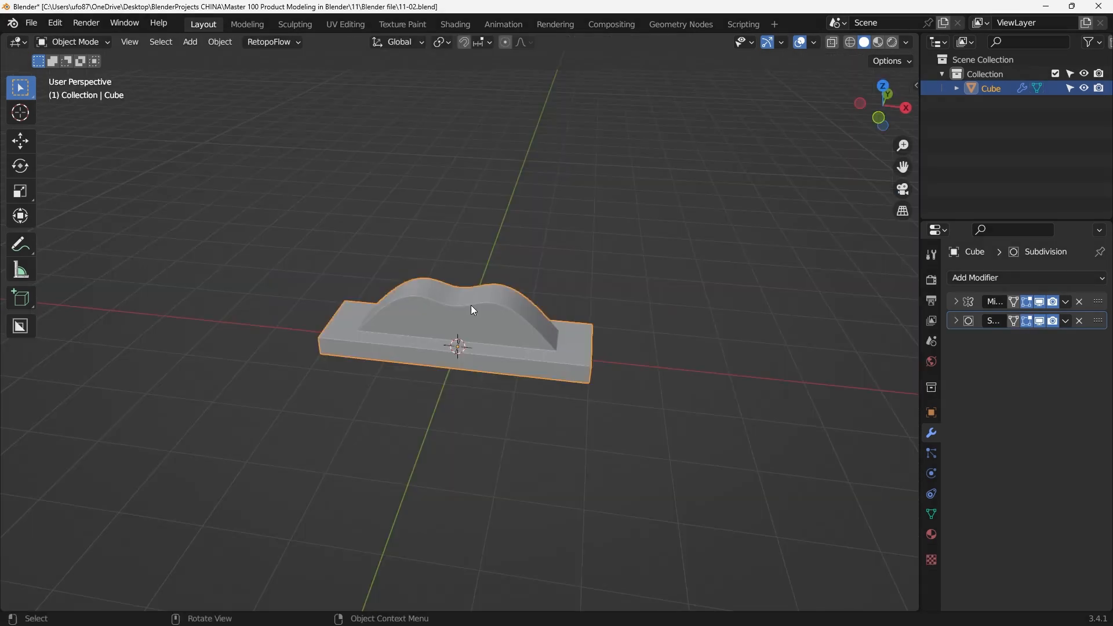
pyautogui.moveTo(609, 269)
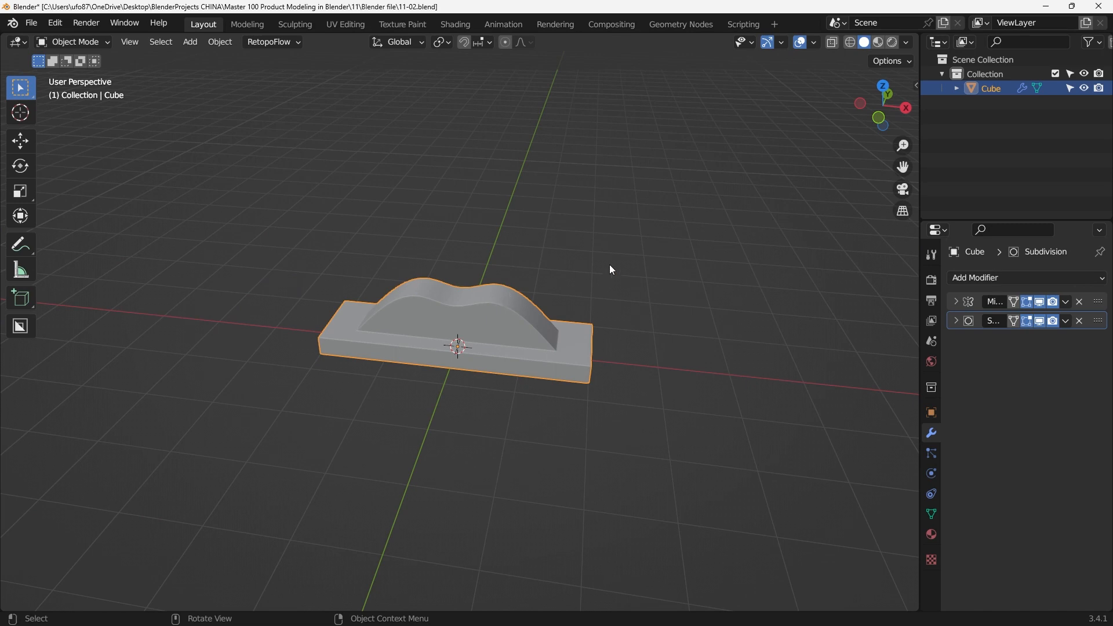
pyautogui.moveTo(527, 260)
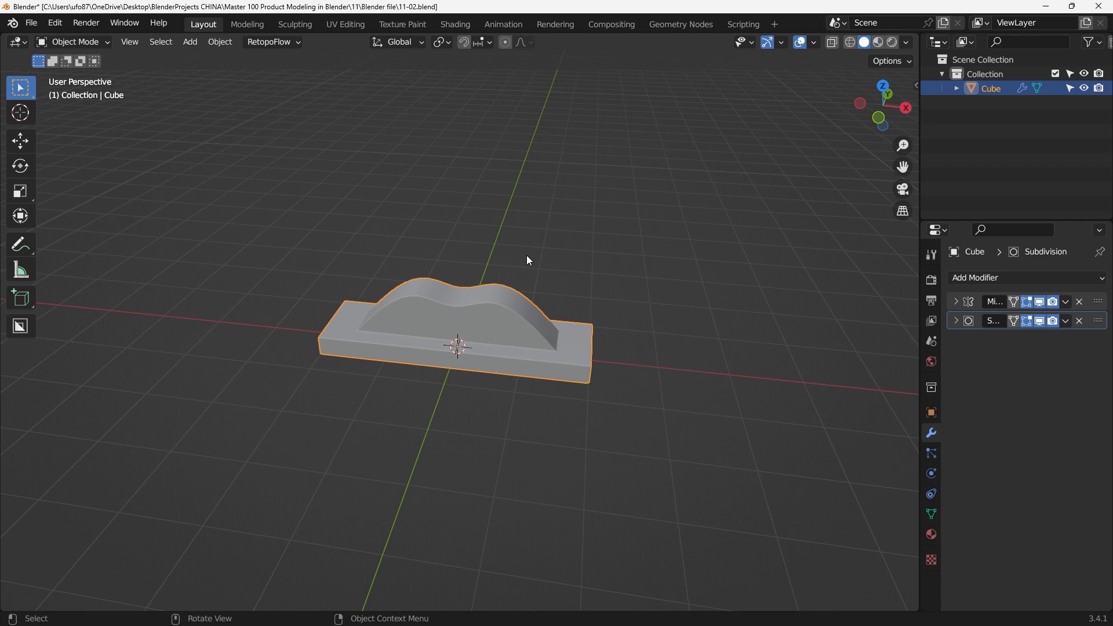
pyautogui.moveTo(614, 412)
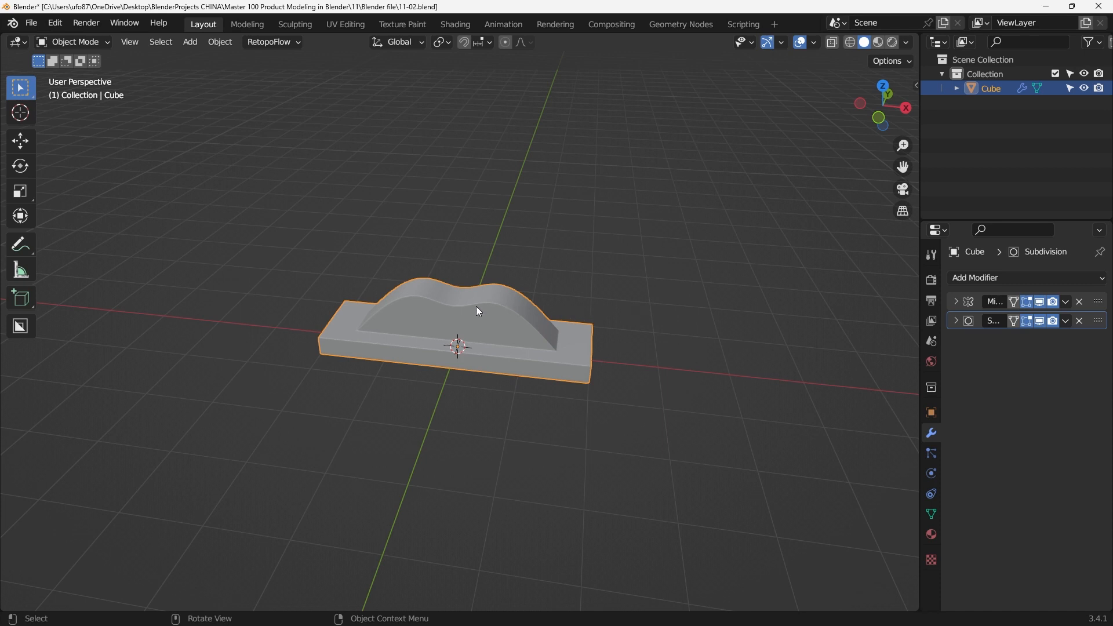
pyautogui.moveTo(542, 256)
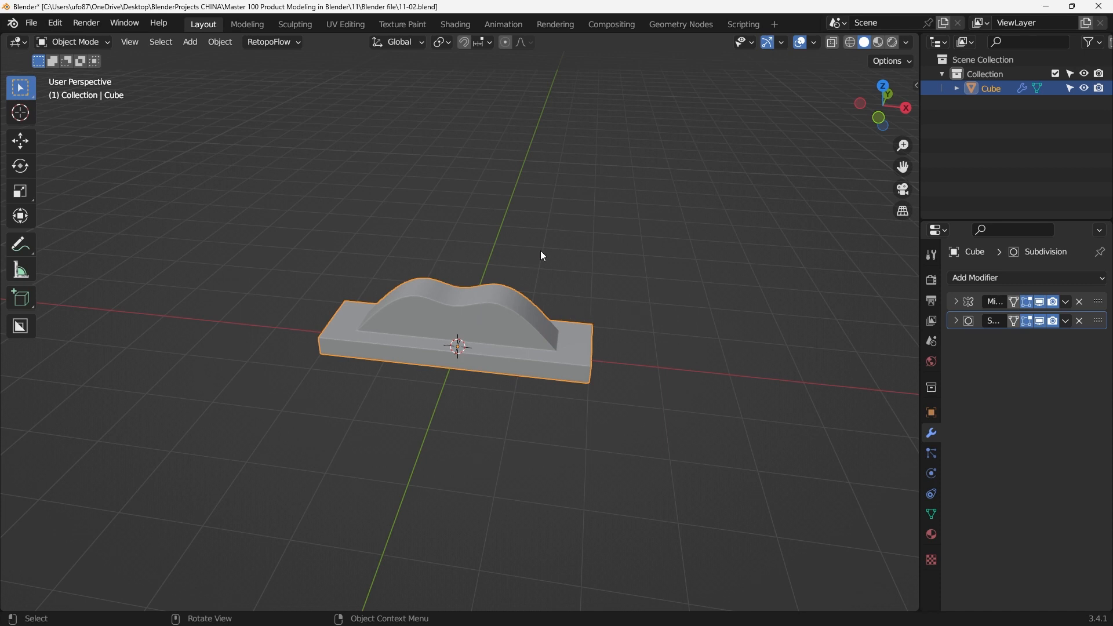